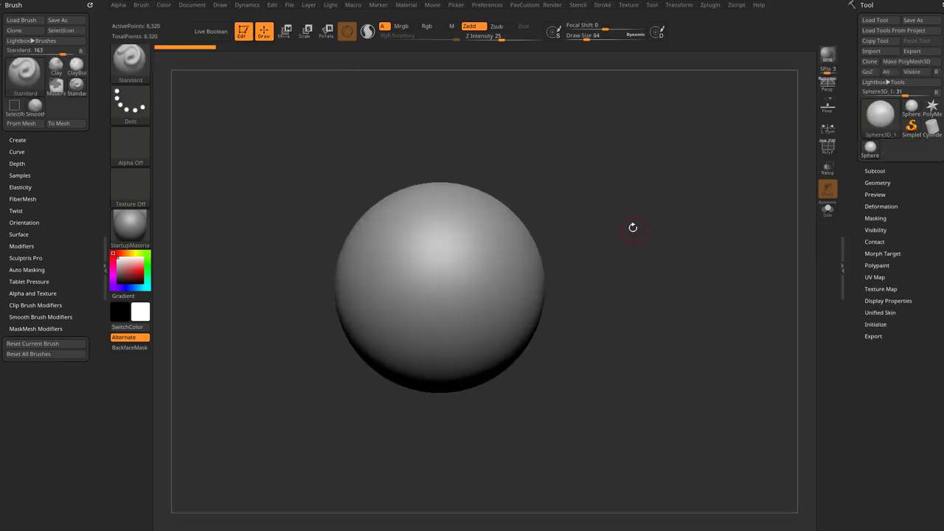
{"action": "mouse_move", "coordinate": [887, 71]}
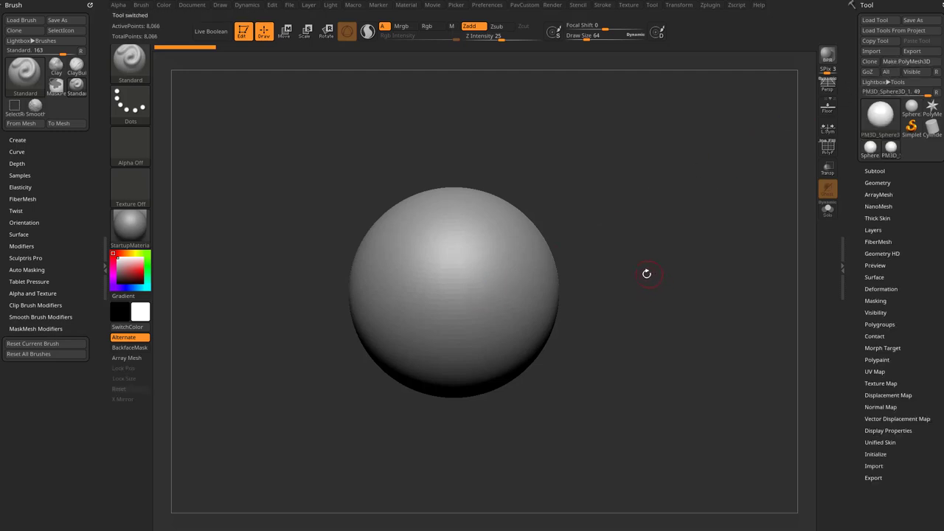
{"action": "mouse_move", "coordinate": [643, 241]}
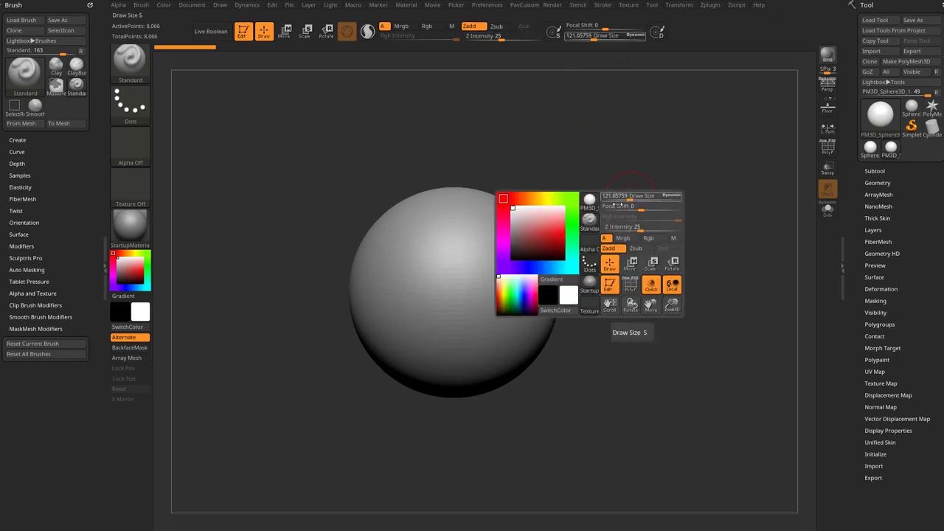
{"action": "mouse_move", "coordinate": [639, 216]}
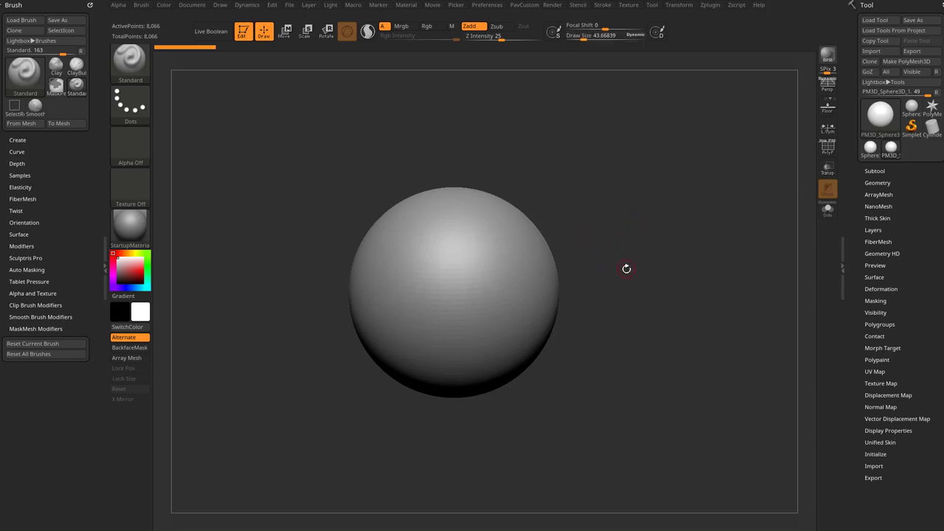
{"action": "mouse_move", "coordinate": [632, 258]}
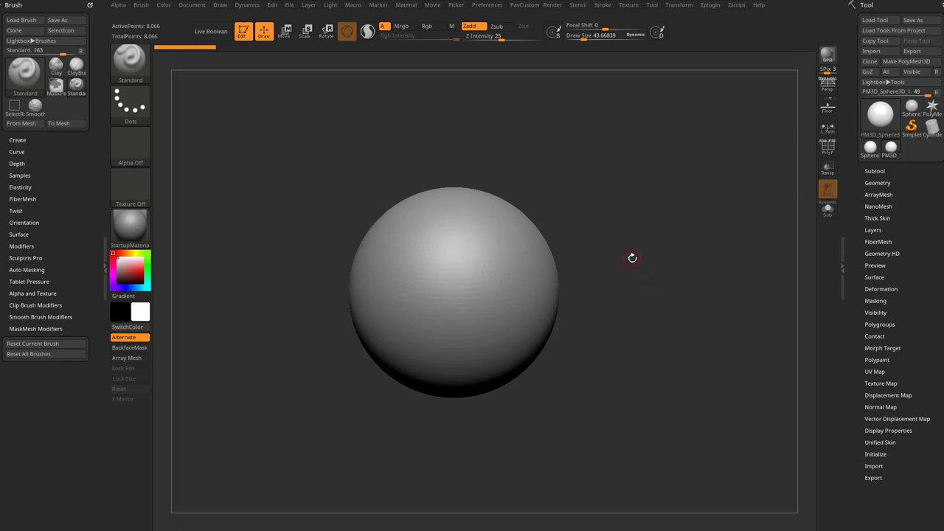
{"action": "mouse_move", "coordinate": [629, 190]}
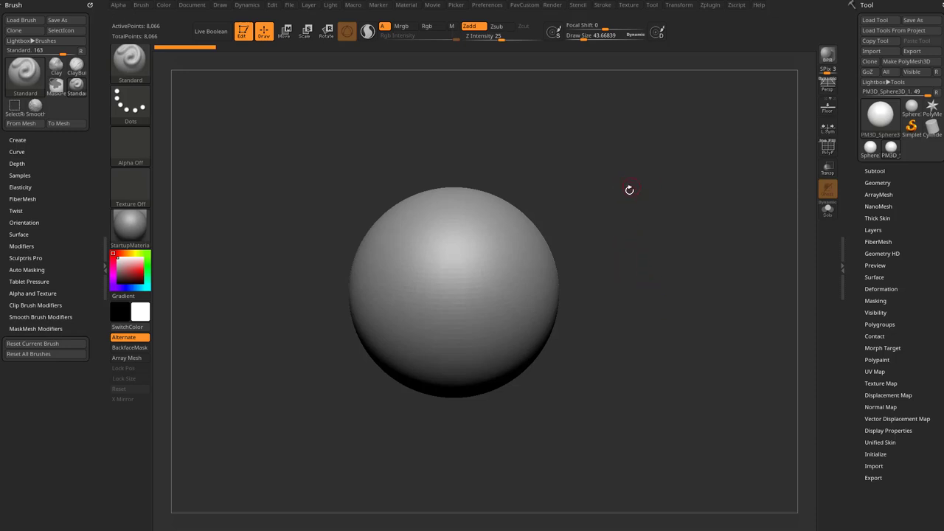
{"action": "mouse_move", "coordinate": [634, 227]}
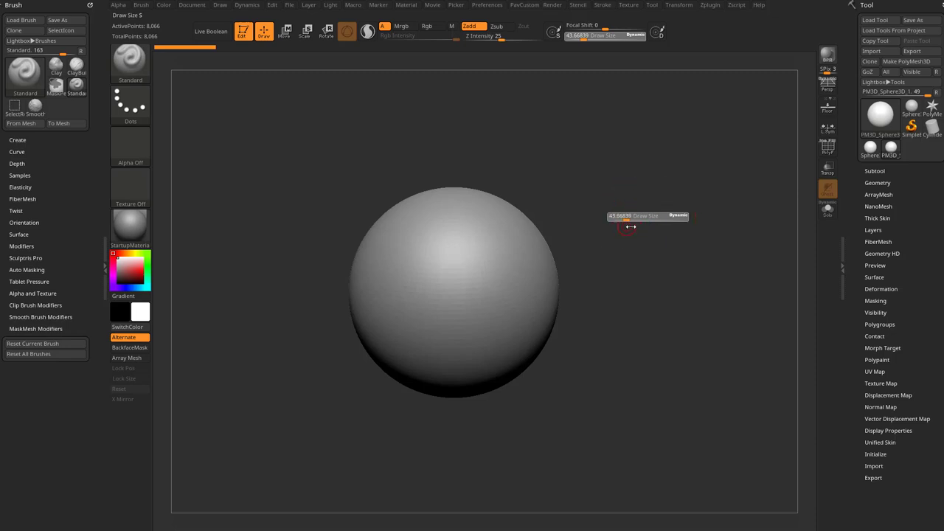
Set draw size to about 29, then sculpt raised blobs and small marks on the sphere.
{"action": "left_click_drag", "start_coordinate": [631, 227], "coordinate": [637, 226]}
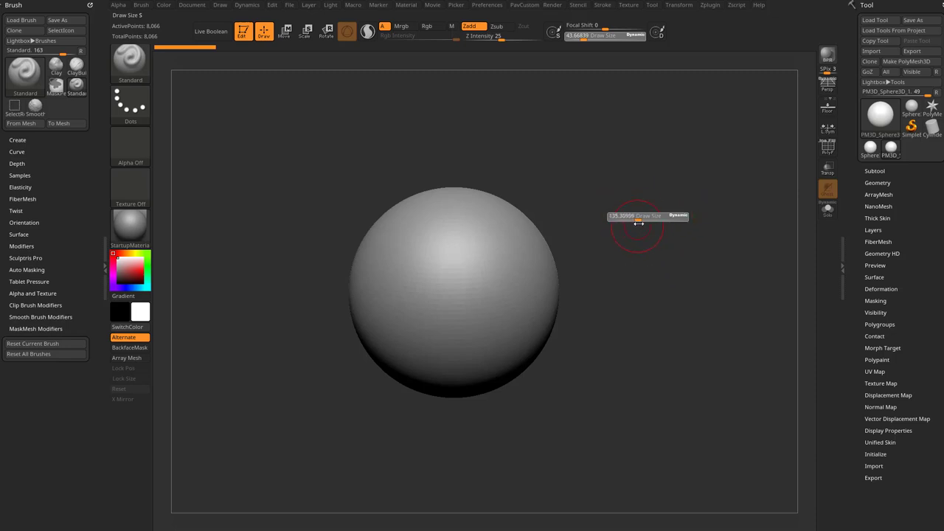
{"action": "left_click_drag", "start_coordinate": [637, 225], "coordinate": [601, 197]}
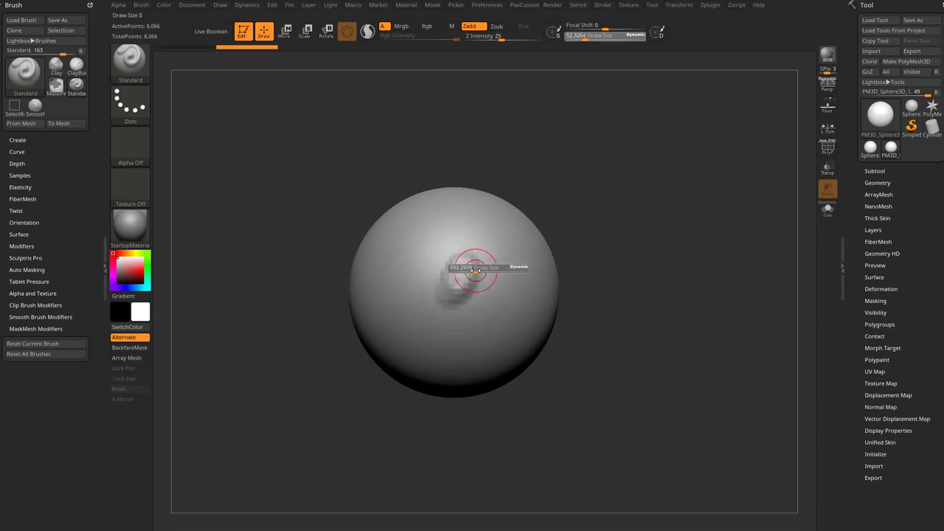
{"action": "left_click_drag", "start_coordinate": [480, 269], "coordinate": [458, 273]}
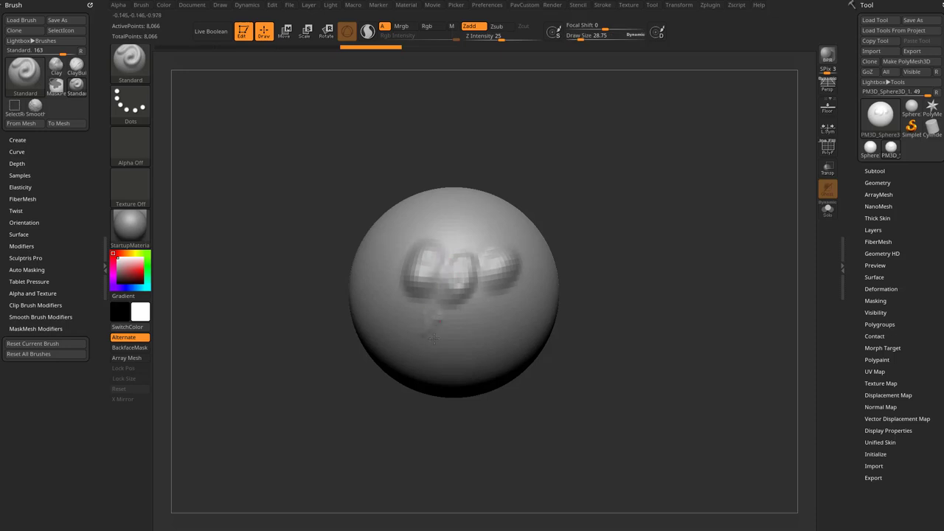
{"action": "left_click_drag", "start_coordinate": [431, 340], "coordinate": [502, 288]}
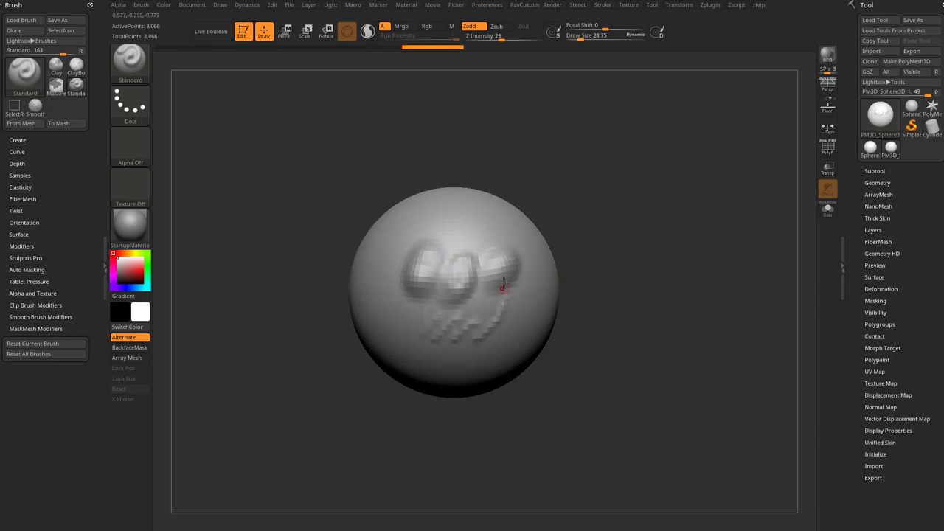
{"action": "mouse_move", "coordinate": [496, 9]}
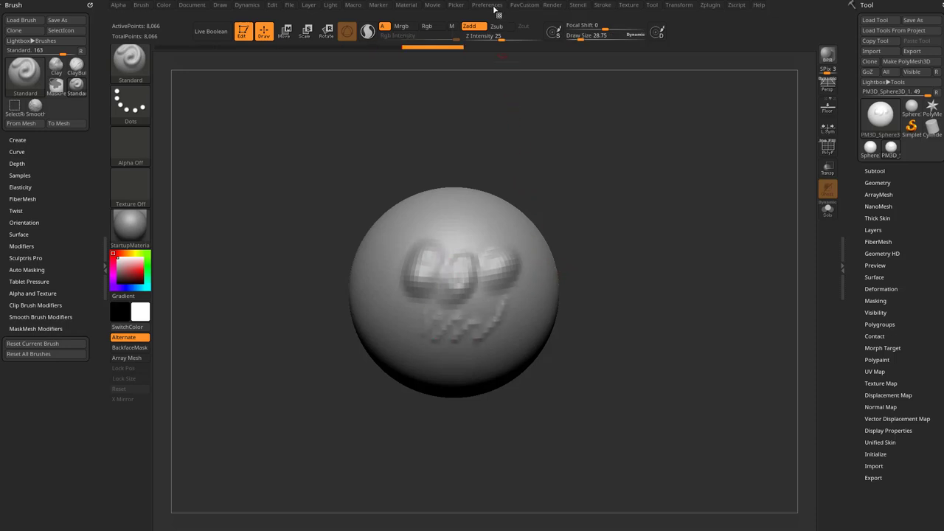
Inspect Preferences, raise draw size to about 41, and shift the sphere left.
{"action": "left_click", "coordinate": [487, 5]}
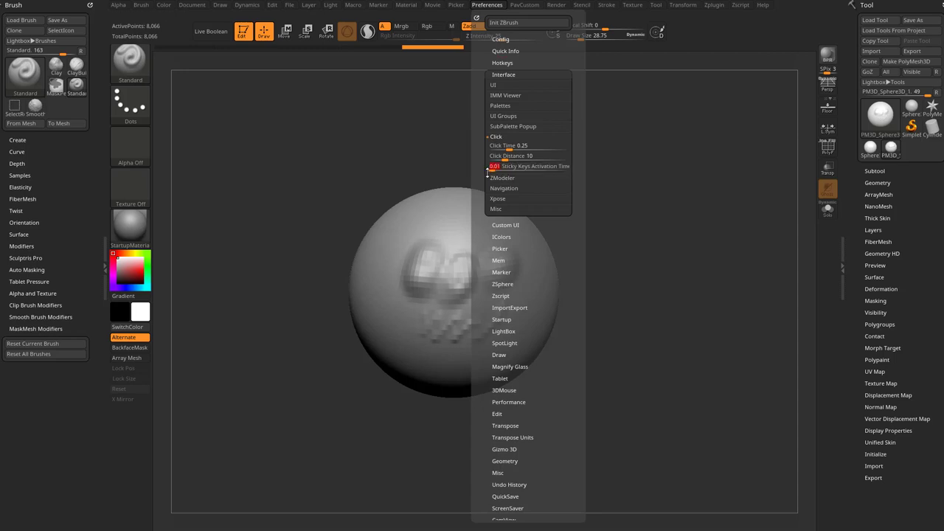
{"action": "left_click", "coordinate": [601, 218]}
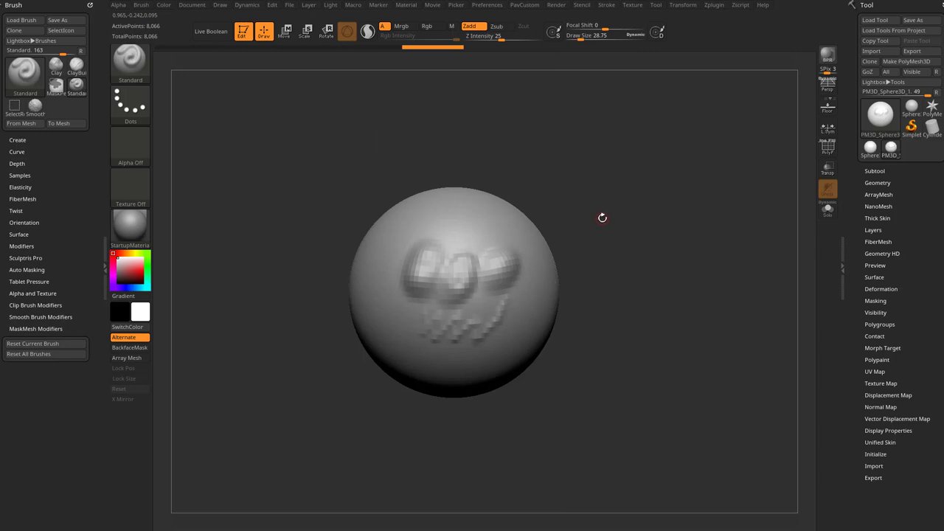
{"action": "mouse_move", "coordinate": [601, 218]}
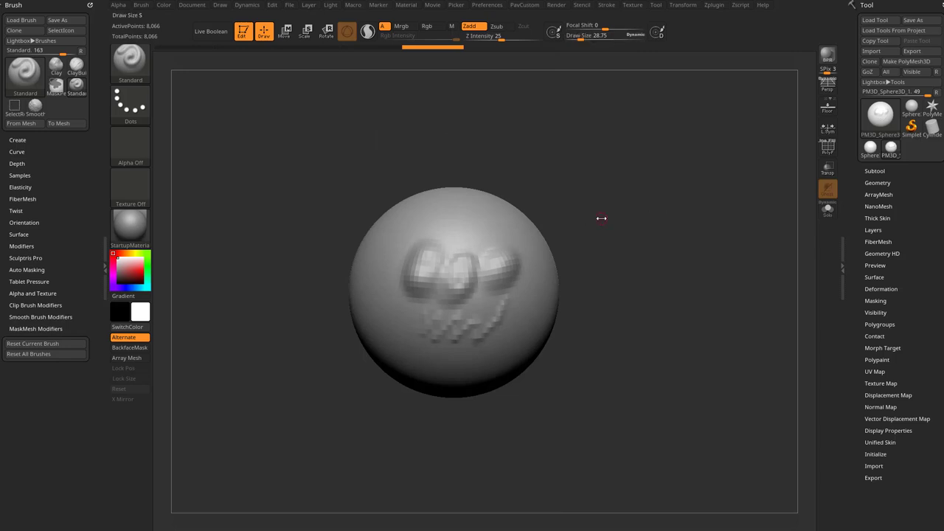
{"action": "mouse_move", "coordinate": [601, 218]}
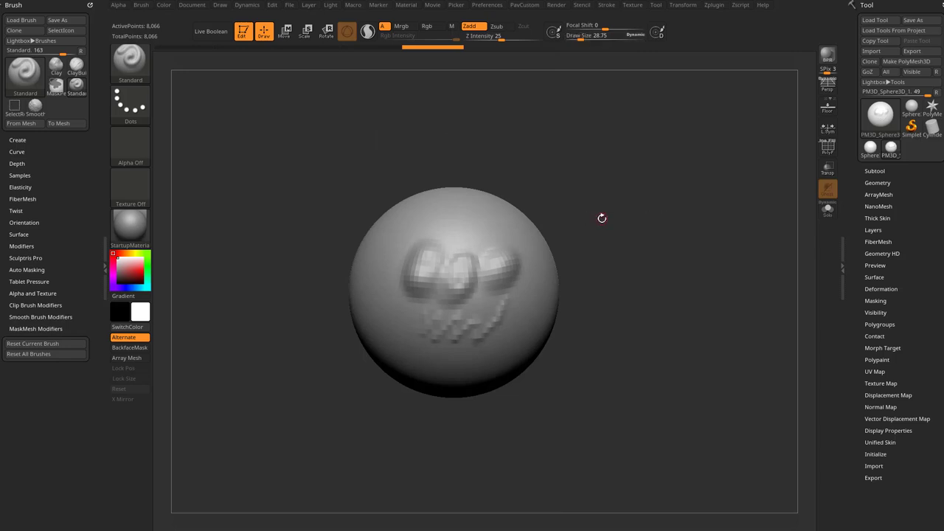
{"action": "mouse_move", "coordinate": [604, 220]}
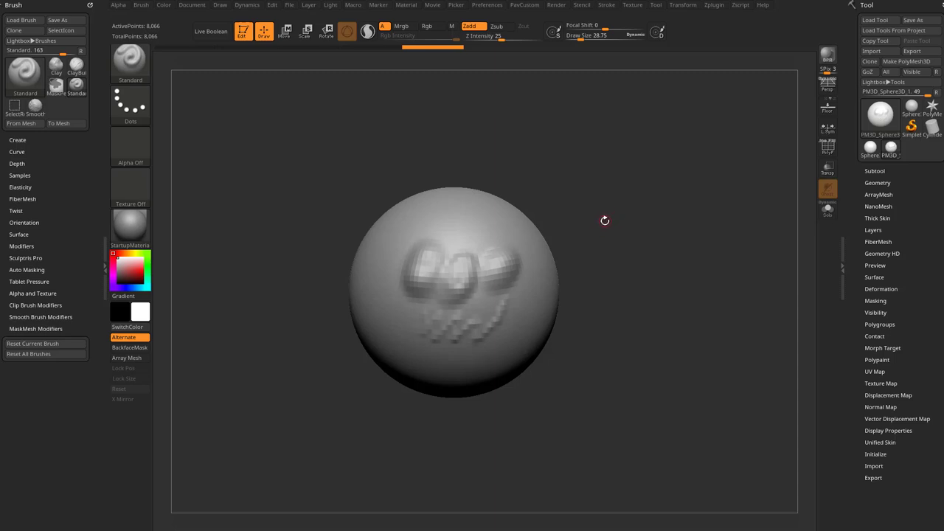
{"action": "left_click_drag", "start_coordinate": [609, 226], "coordinate": [609, 227]}
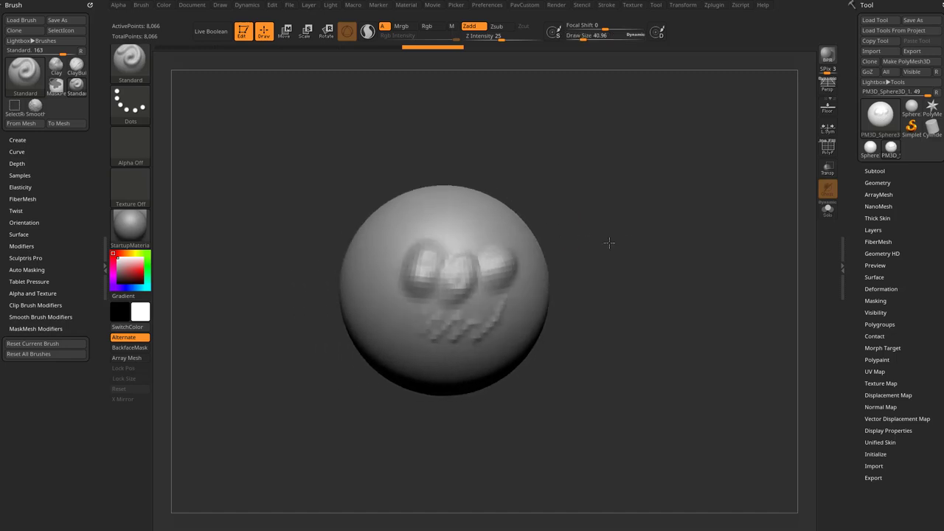
{"action": "left_click_drag", "start_coordinate": [608, 243], "coordinate": [624, 246]}
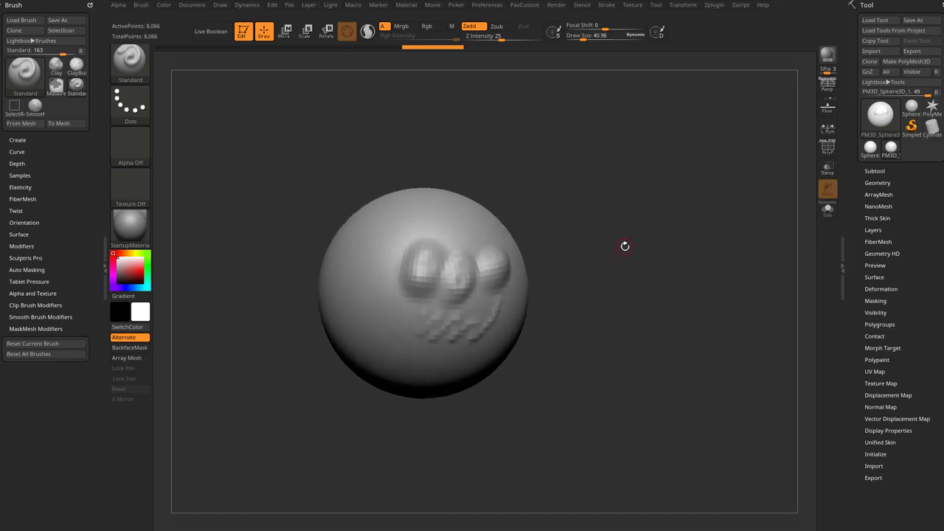
Edit the Sticky Keys Activation Timer in Preferences and enlarge the brush draw size.
{"action": "left_click", "coordinate": [486, 5]}
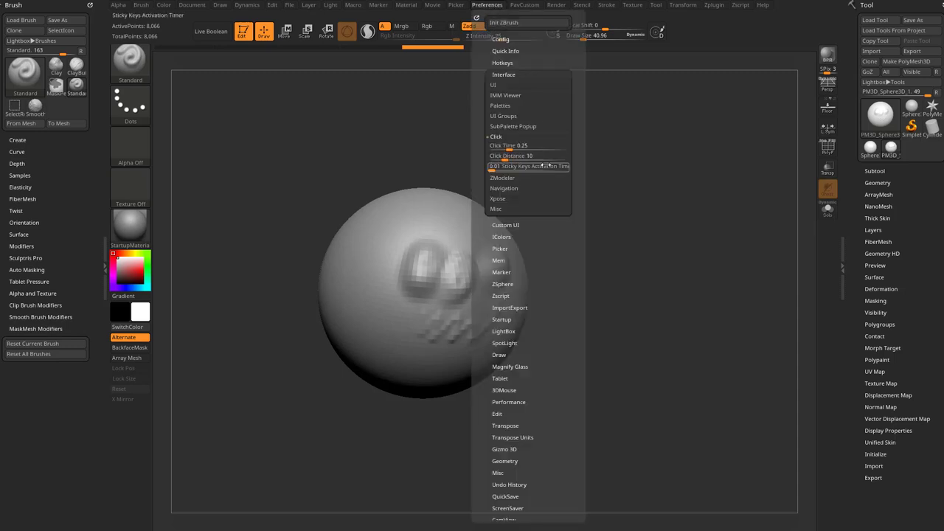
{"action": "left_click", "coordinate": [624, 249]}
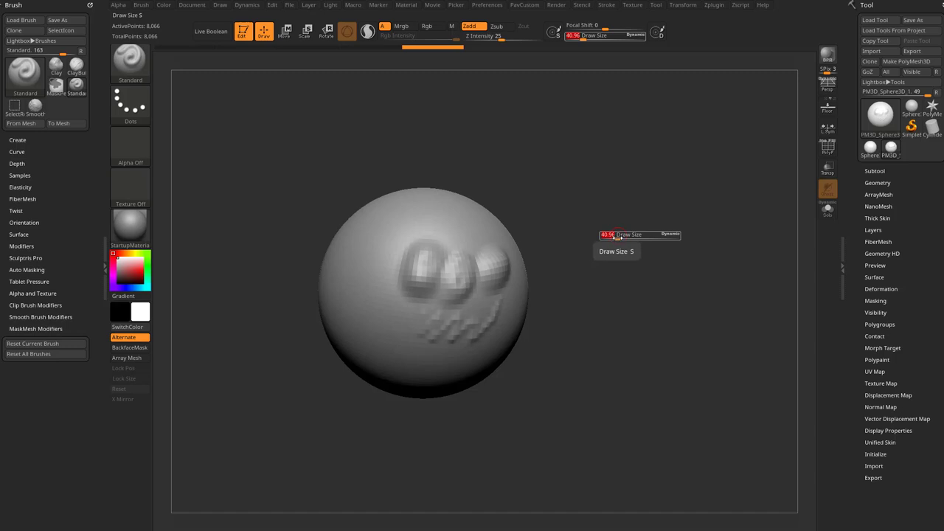
{"action": "left_click_drag", "start_coordinate": [639, 234], "coordinate": [616, 242]}
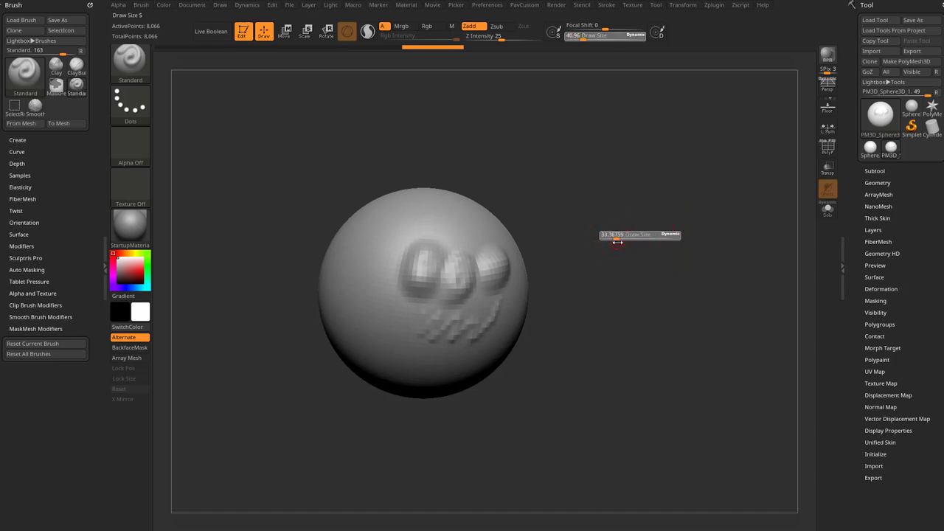
{"action": "left_click_drag", "start_coordinate": [617, 243], "coordinate": [640, 284]}
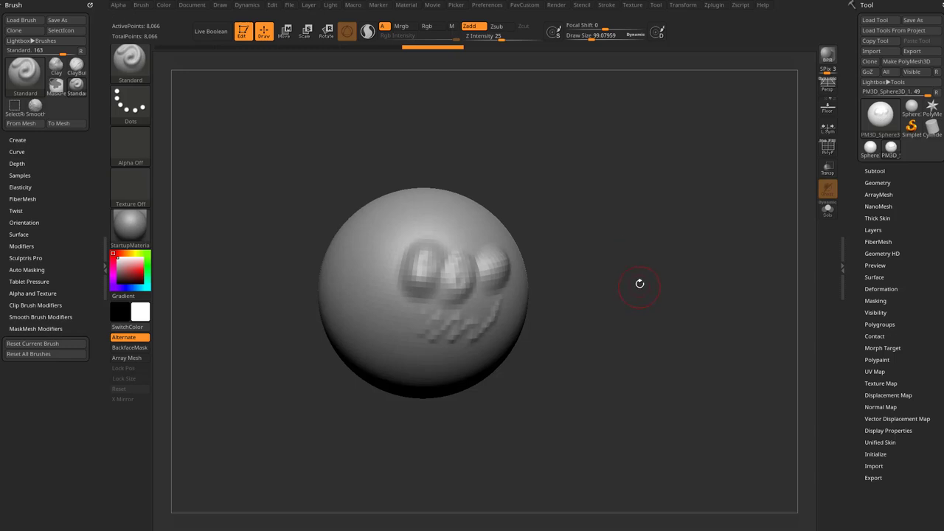
Recheck the Preferences timer, then shrink the brush draw size to about 83.
{"action": "left_click", "coordinate": [486, 6]}
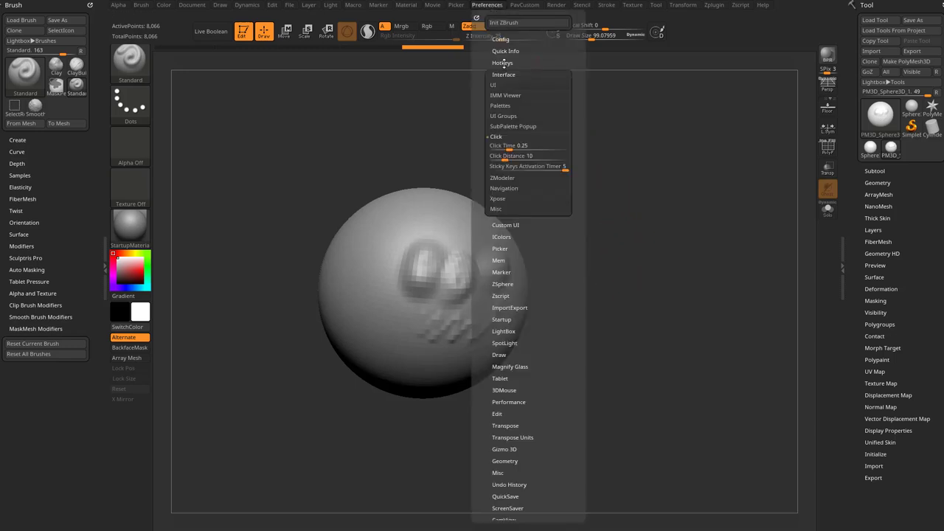
{"action": "left_click", "coordinate": [609, 241]}
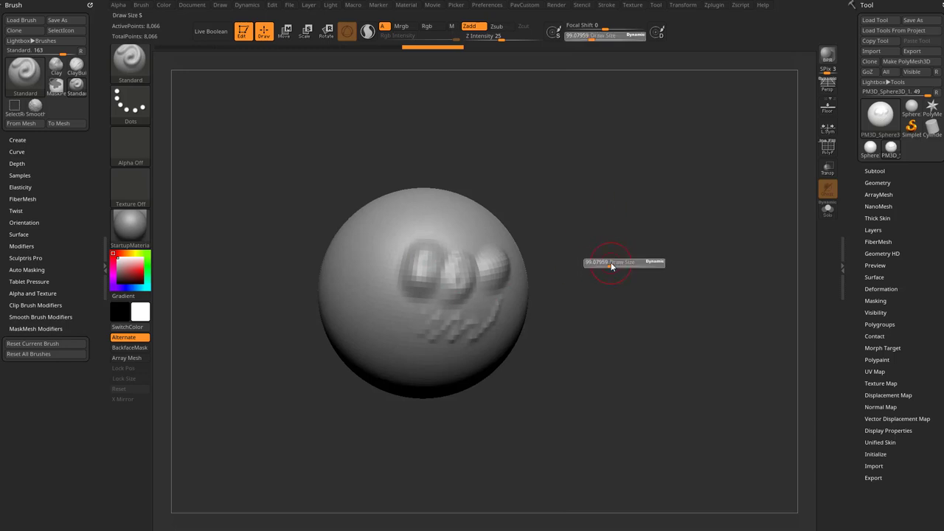
{"action": "left_click_drag", "start_coordinate": [612, 262], "coordinate": [597, 266]}
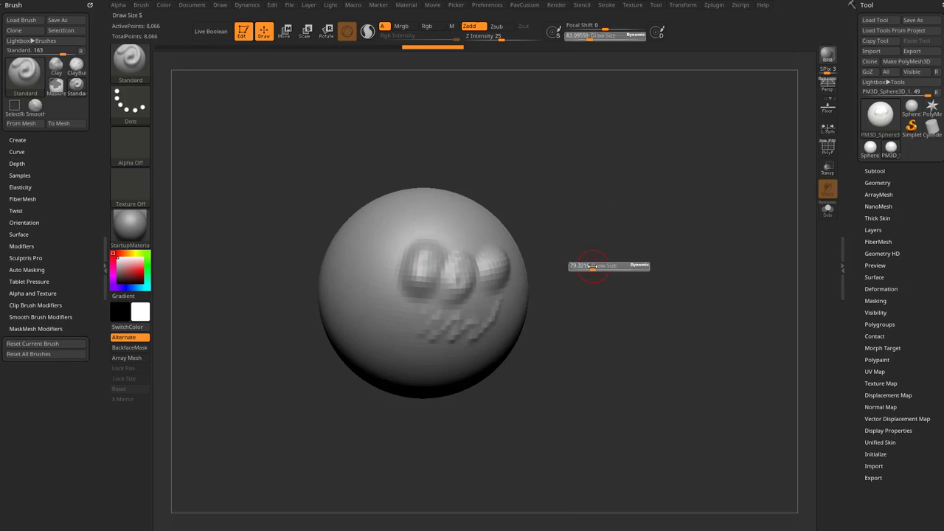
{"action": "left_click_drag", "start_coordinate": [594, 266], "coordinate": [605, 269]}
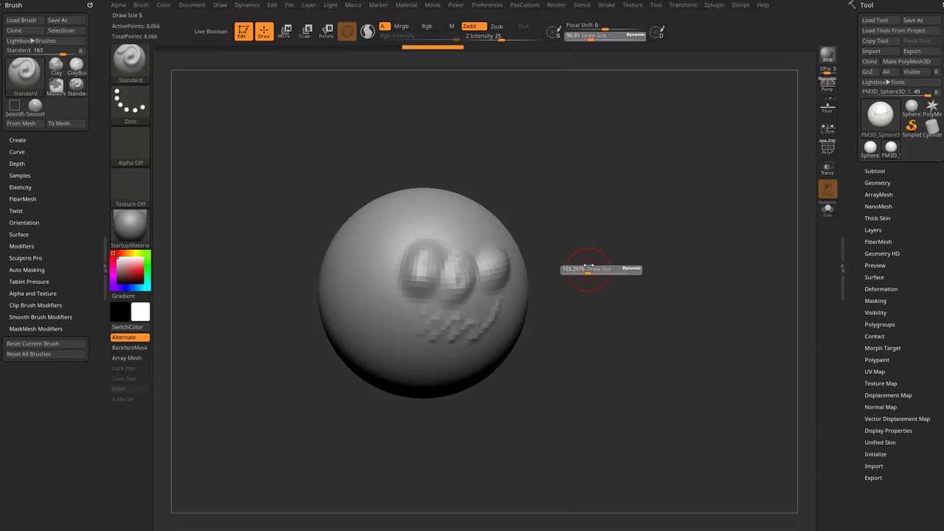
{"action": "left_click", "coordinate": [487, 5]}
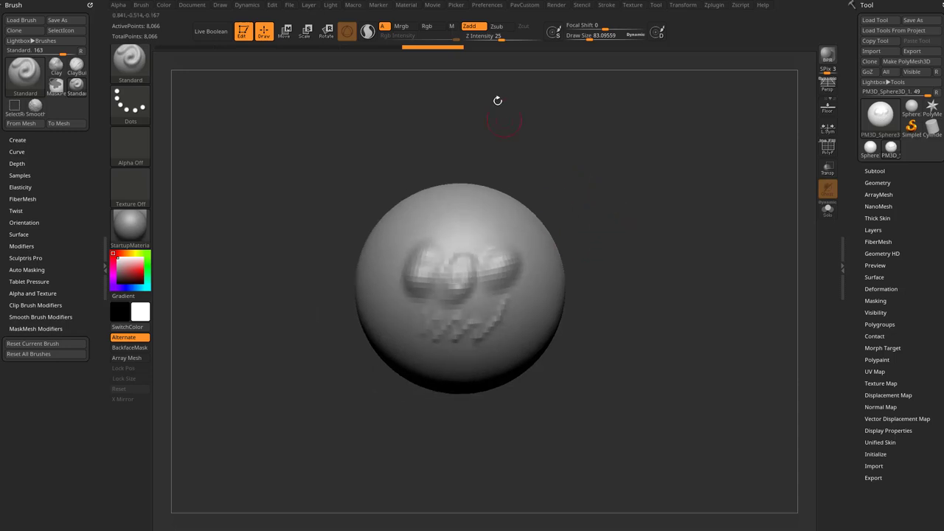
Run Init ZBrush from Preferences > Config to restore an empty startup canvas.
{"action": "left_click", "coordinate": [487, 5]}
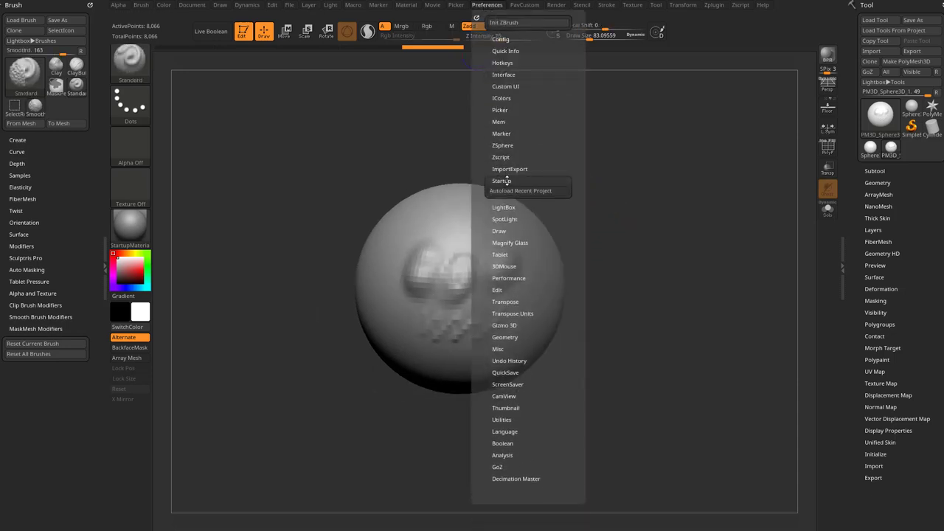
{"action": "mouse_move", "coordinate": [527, 190]}
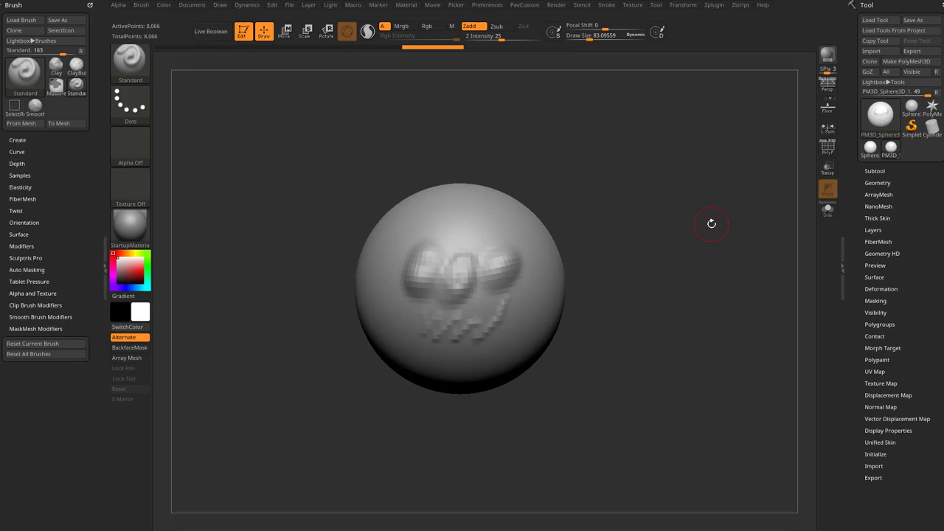
{"action": "left_click", "coordinate": [487, 5]}
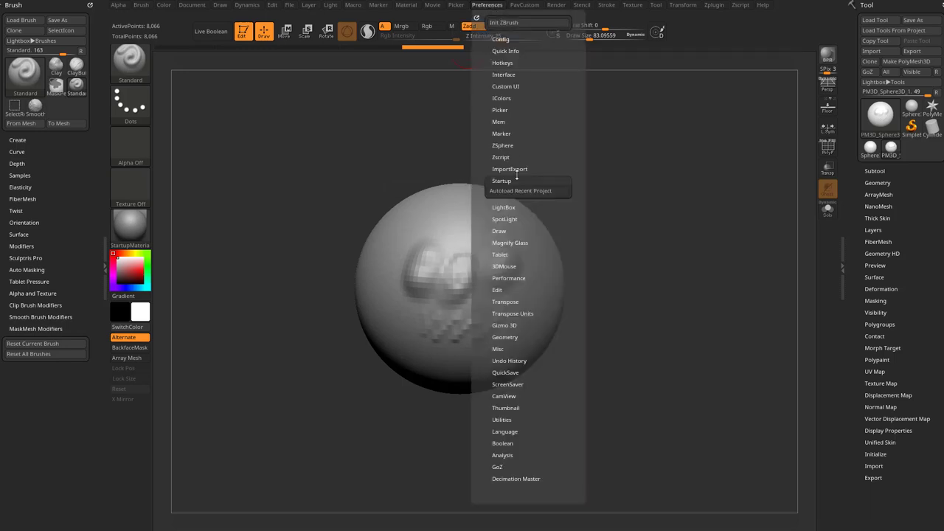
{"action": "left_click", "coordinate": [501, 38]}
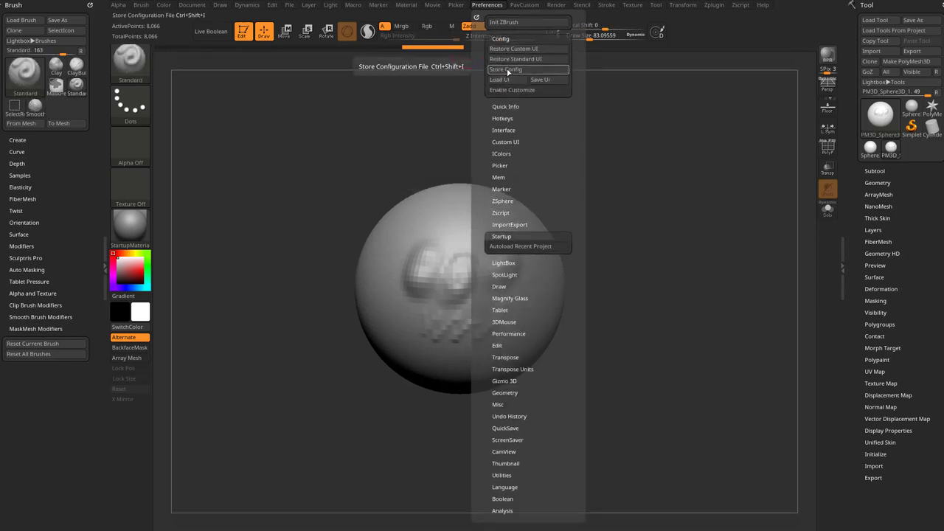
{"action": "mouse_move", "coordinate": [629, 230]}
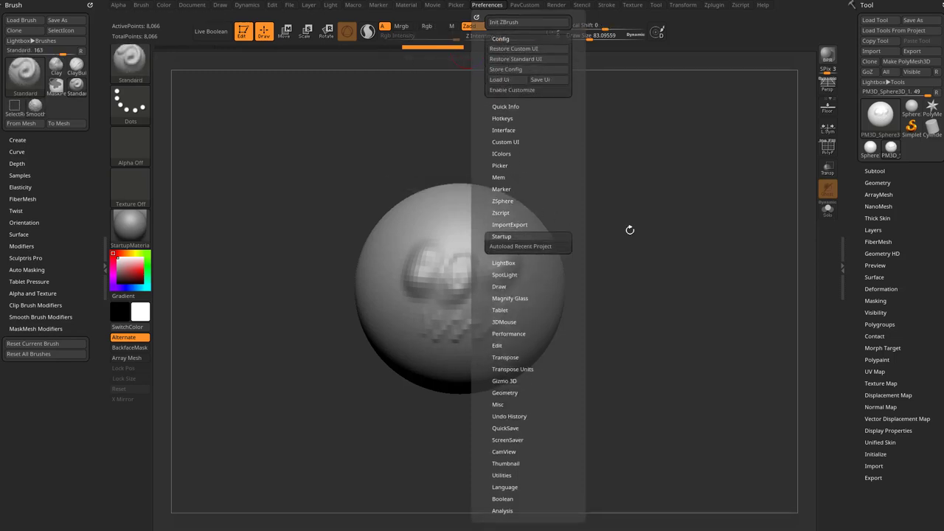
{"action": "left_click", "coordinate": [702, 355]}
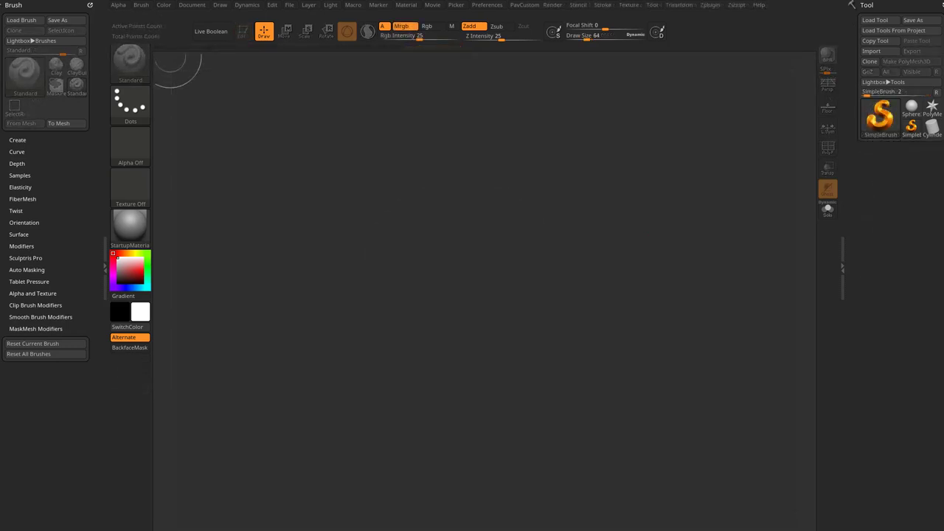
Reload the sphere, stamp two square dents, and set Focal Shift to -100.
{"action": "left_click", "coordinate": [881, 118]}
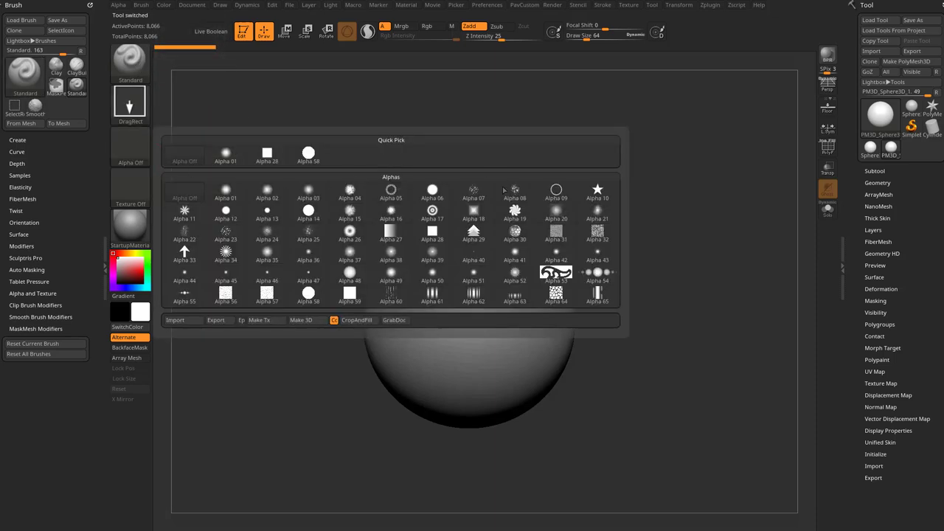
{"action": "mouse_move", "coordinate": [432, 273]}
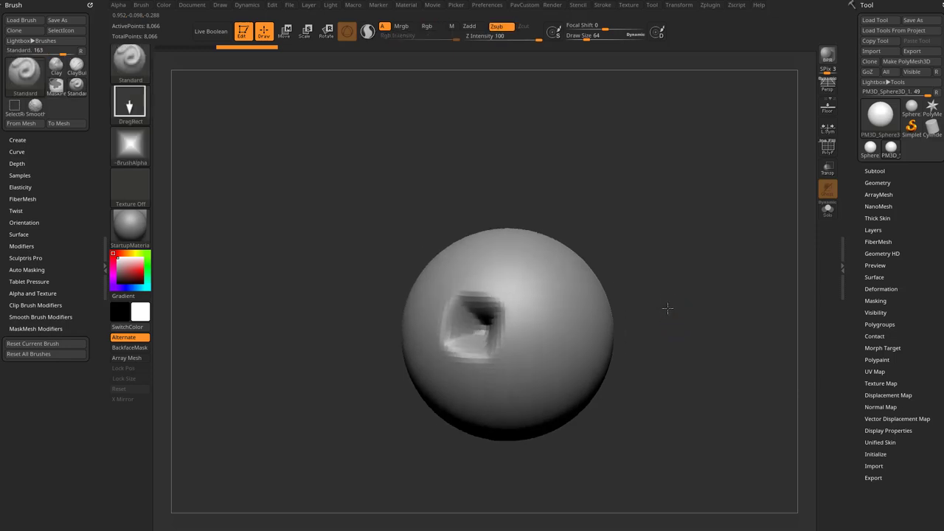
{"action": "left_click_drag", "start_coordinate": [508, 331], "coordinate": [455, 321]}
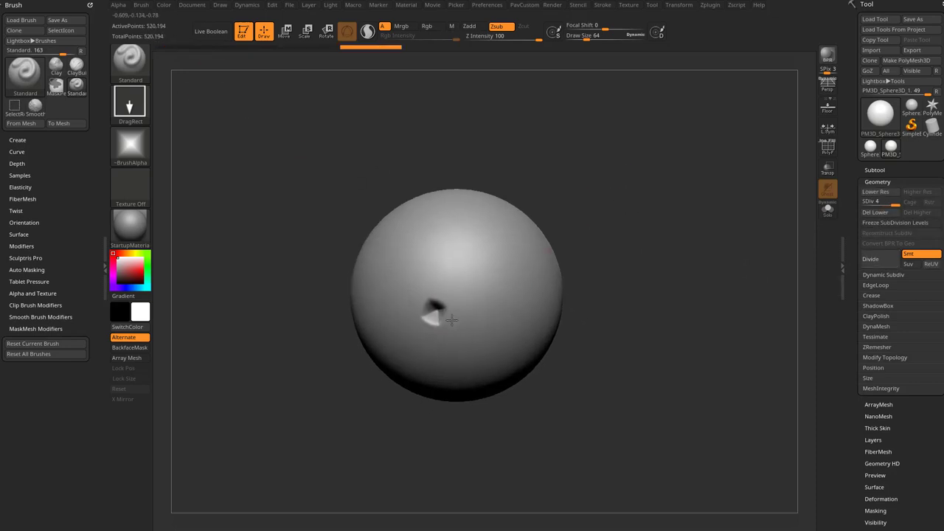
{"action": "left_click_drag", "start_coordinate": [432, 313], "coordinate": [454, 321]}
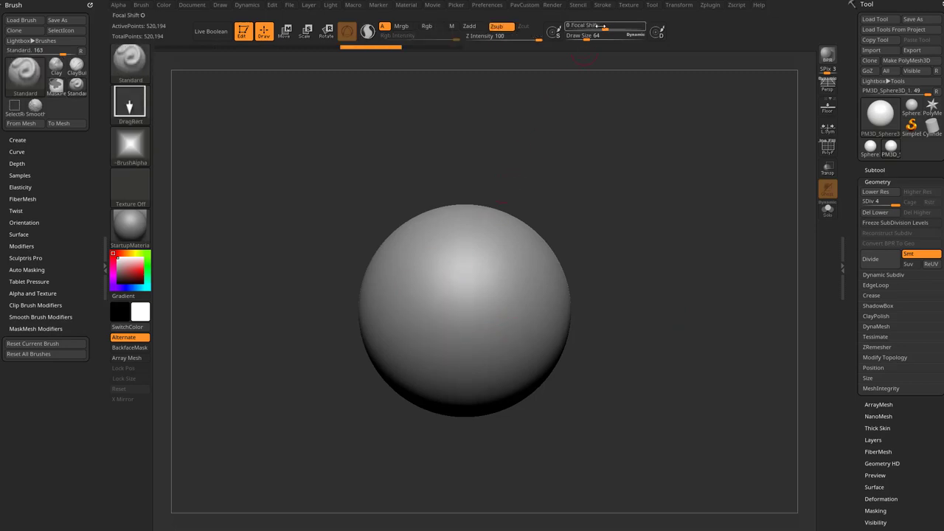
{"action": "left_click_drag", "start_coordinate": [583, 25], "coordinate": [567, 26]}
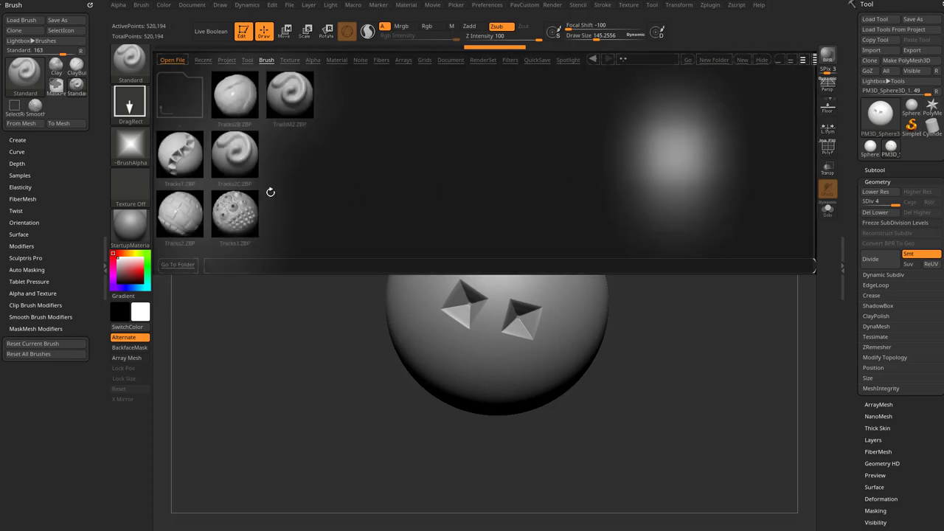
{"action": "mouse_move", "coordinate": [194, 223]}
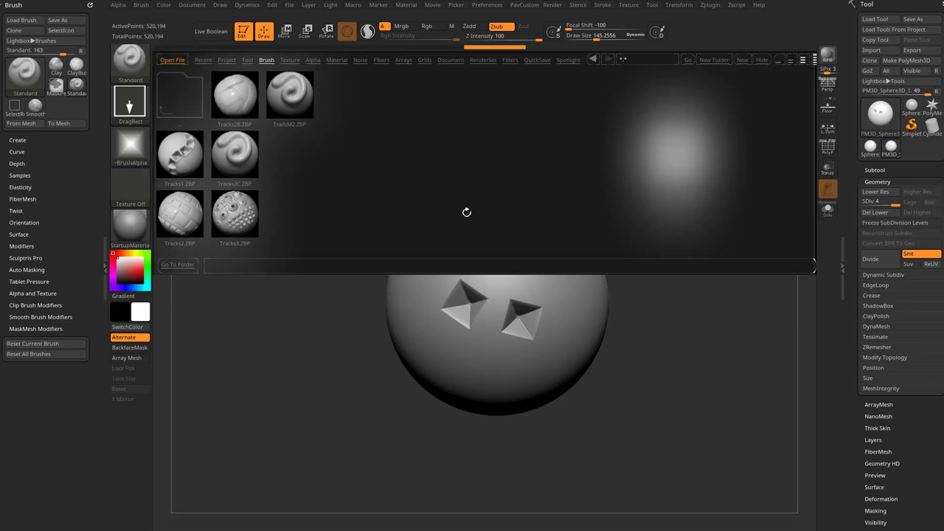
{"action": "mouse_move", "coordinate": [691, 300]}
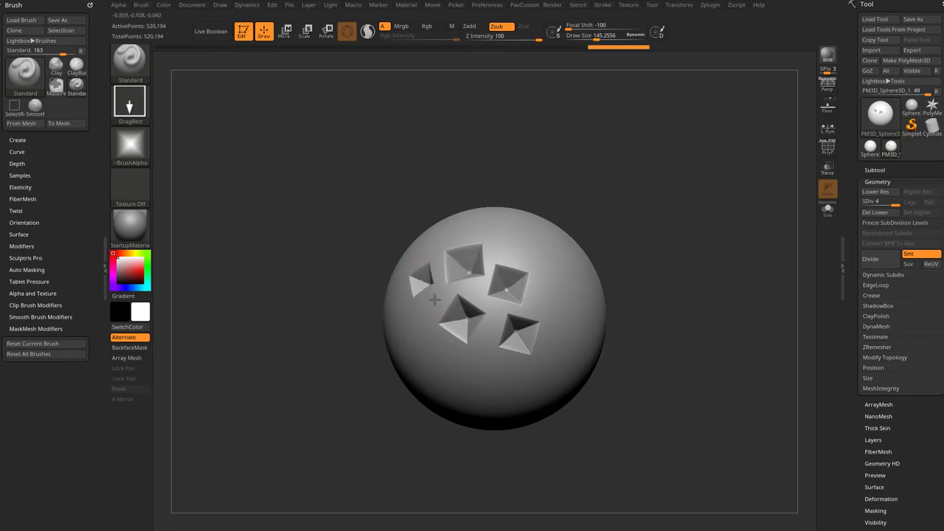
Stamp more pyramid dents across the sphere's front and right side.
{"action": "left_click_drag", "start_coordinate": [435, 299], "coordinate": [498, 382]}
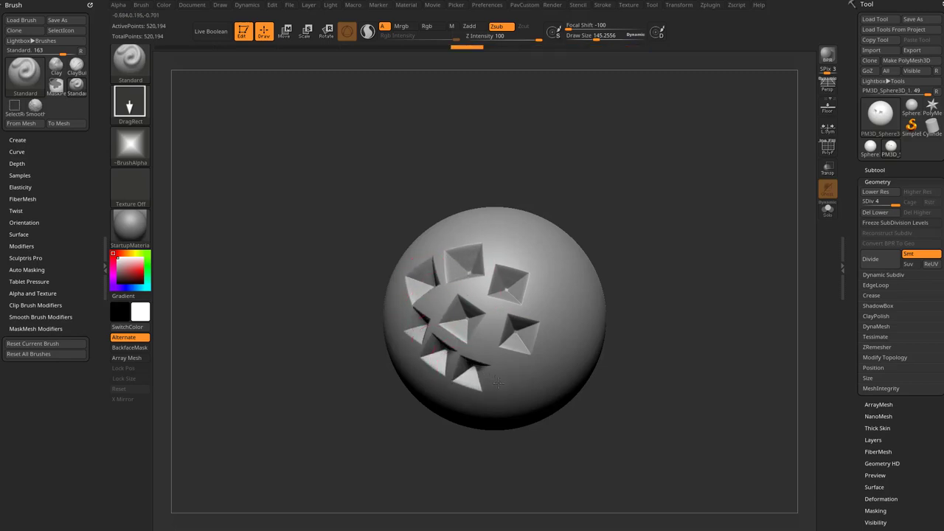
{"action": "left_click_drag", "start_coordinate": [498, 382], "coordinate": [549, 123]}
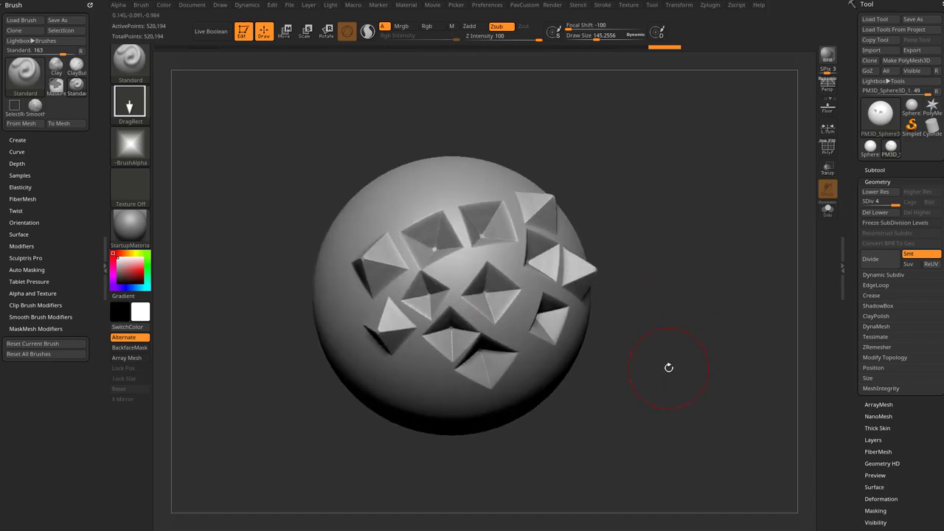
{"action": "mouse_move", "coordinate": [501, 304]}
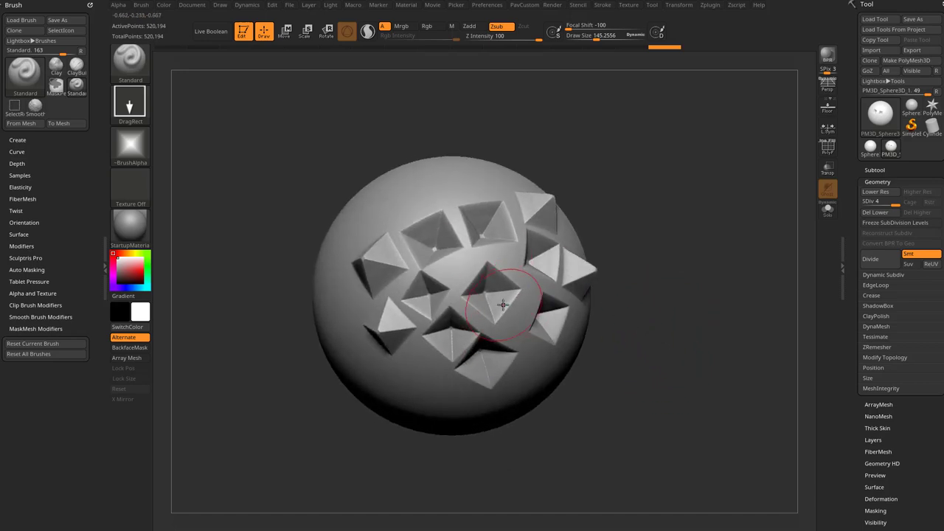
Grab the dented sphere as the brush icon with SelectIcon, cancelling the file picker.
{"action": "left_click", "coordinate": [141, 6]}
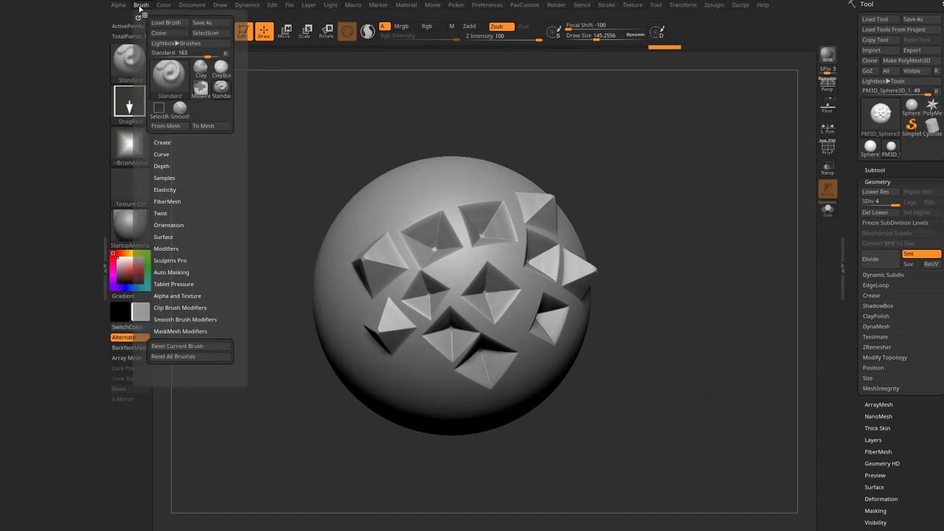
{"action": "mouse_move", "coordinate": [210, 33]}
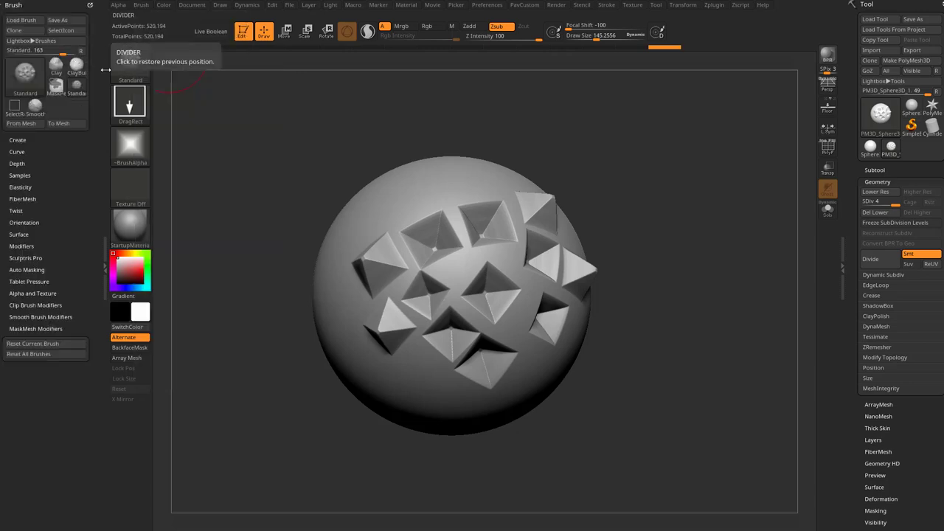
{"action": "mouse_move", "coordinate": [542, 308]}
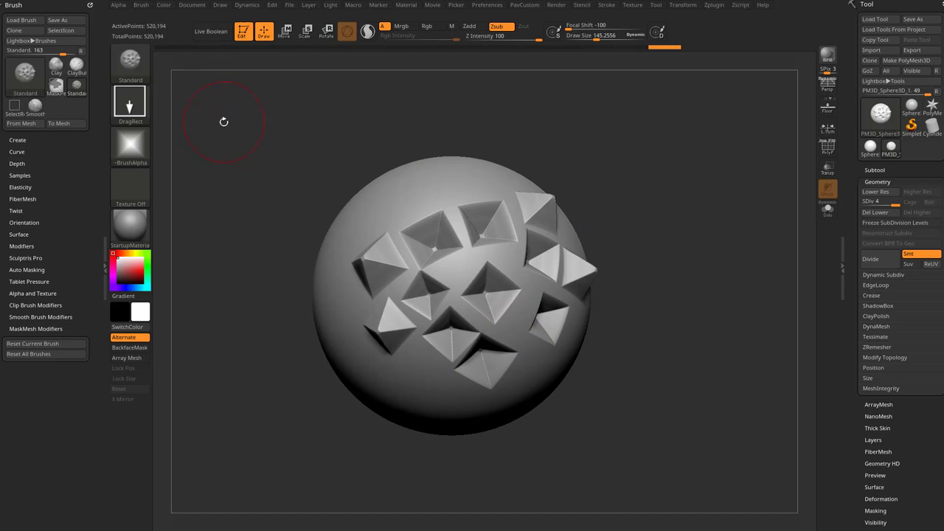
{"action": "mouse_move", "coordinate": [514, 241]}
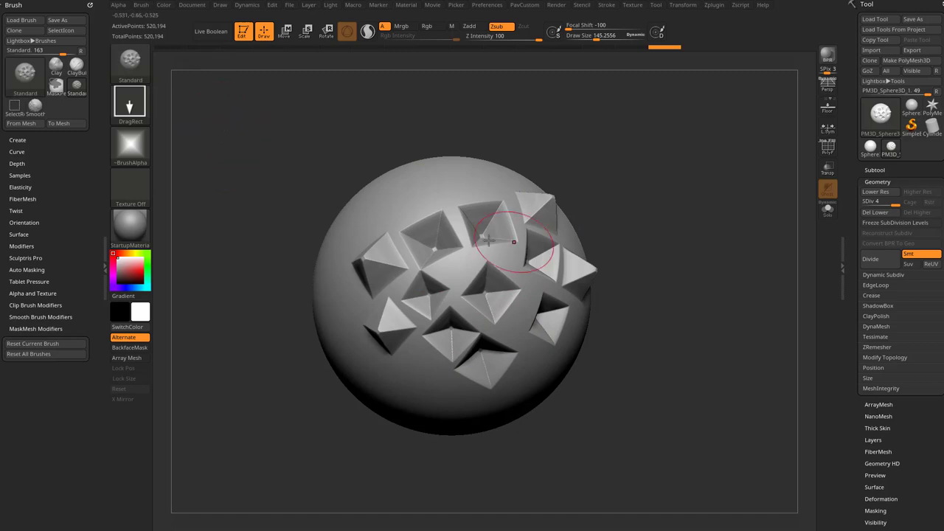
{"action": "left_click", "coordinate": [141, 5]}
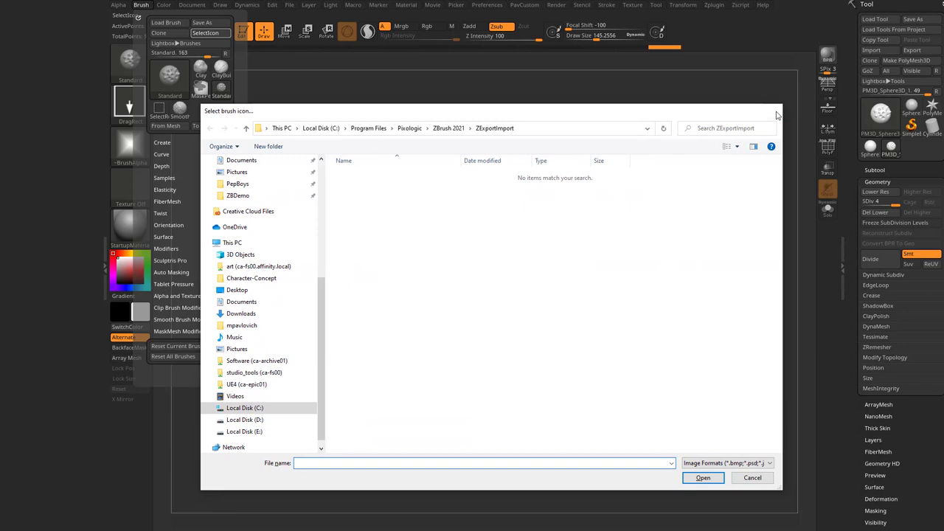
{"action": "left_click", "coordinate": [751, 477]}
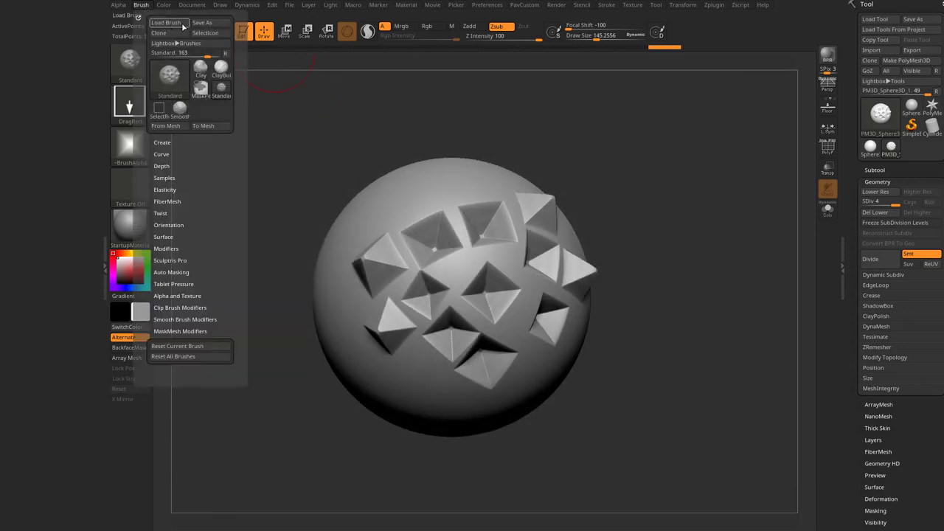
Start a brush preset save and navigate into a subfolder of ZBrushes.
{"action": "left_click", "coordinate": [202, 23]}
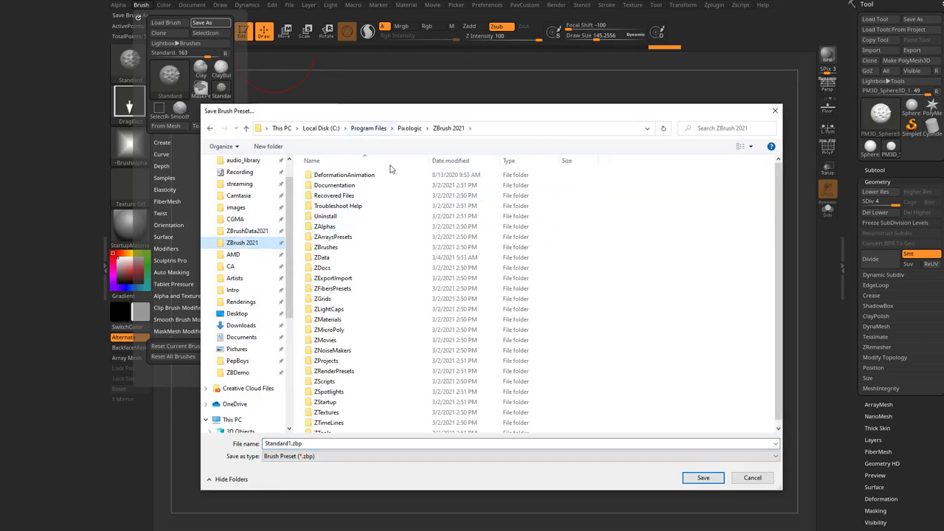
{"action": "left_click", "coordinate": [333, 349]}
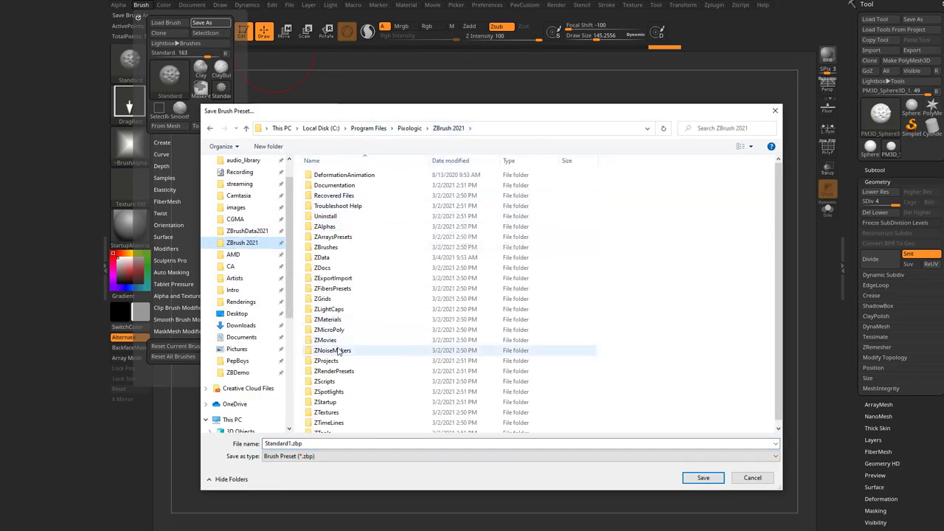
{"action": "double_click", "coordinate": [331, 247]}
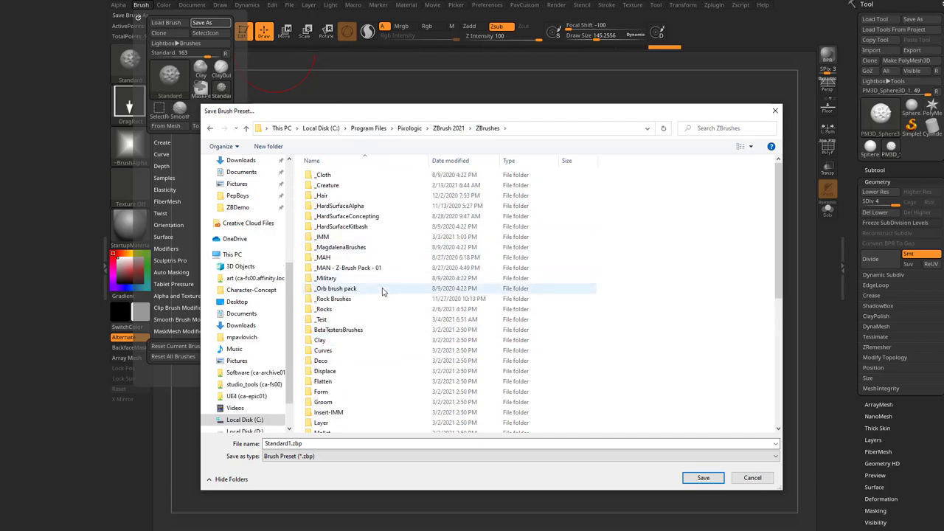
{"action": "double_click", "coordinate": [320, 319]}
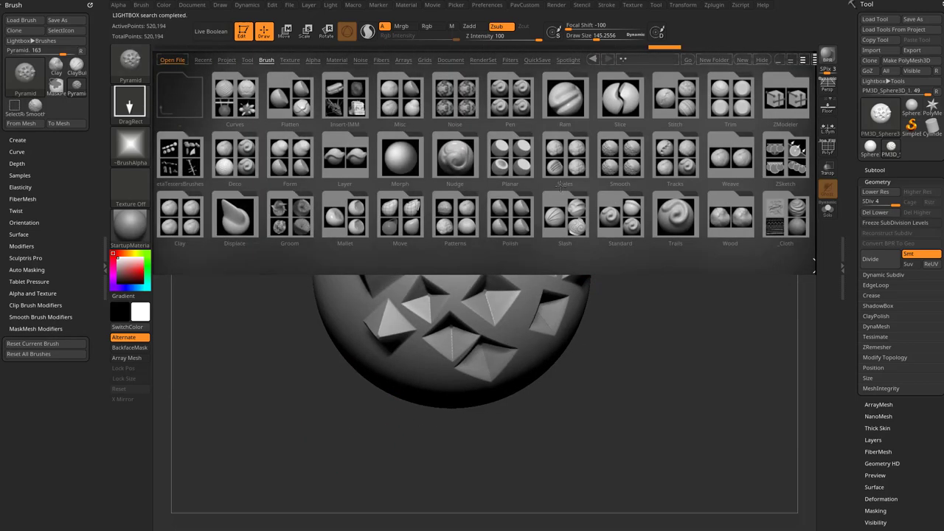
Scroll through the brush folders in Lightbox.
{"action": "scroll", "scroll_direction": "right", "scroll_amount": 3}
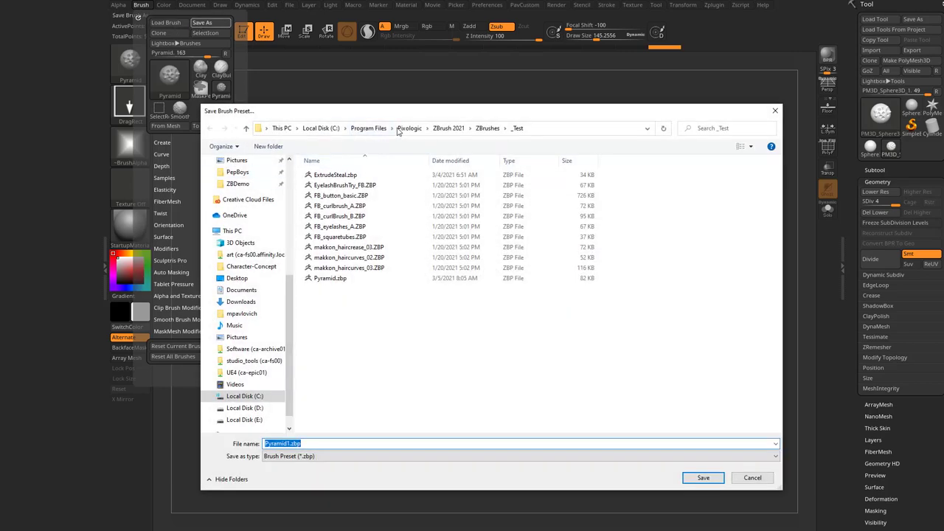
Navigate the save dialog from ZBrush 2021 into ZStartup > BrushPresets.
{"action": "left_click", "coordinate": [448, 127]}
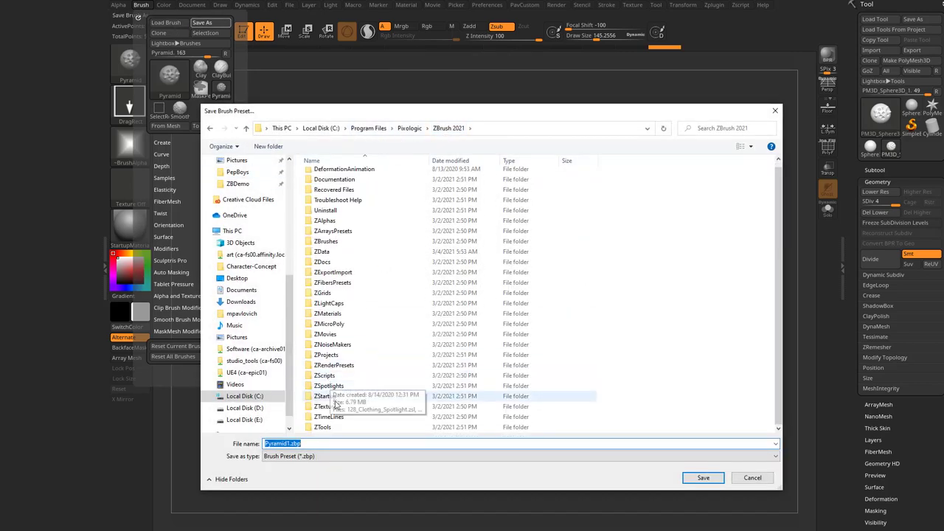
{"action": "double_click", "coordinate": [326, 396]}
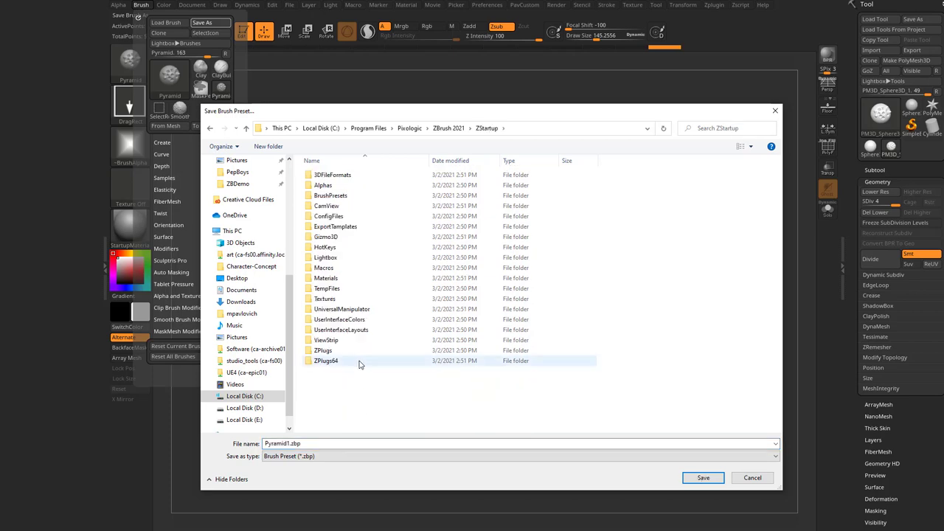
{"action": "double_click", "coordinate": [330, 195]}
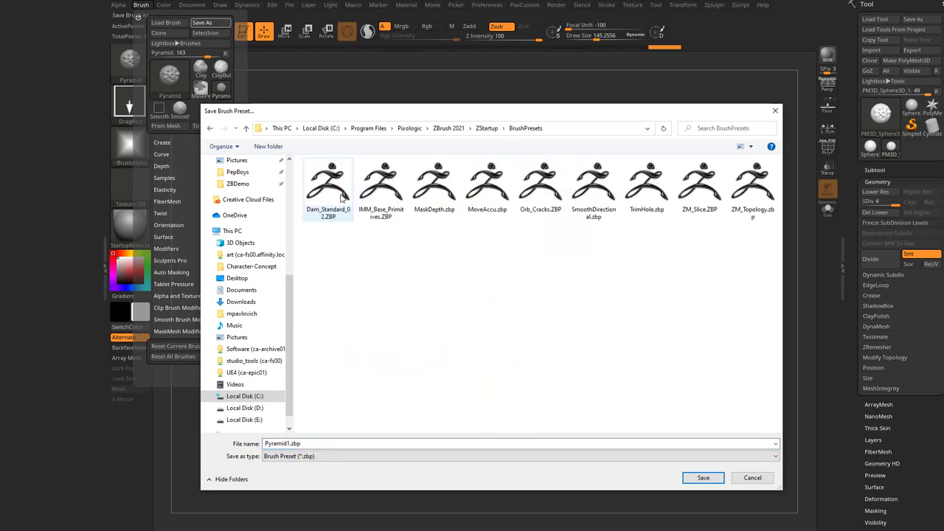
{"action": "mouse_move", "coordinate": [741, 493]}
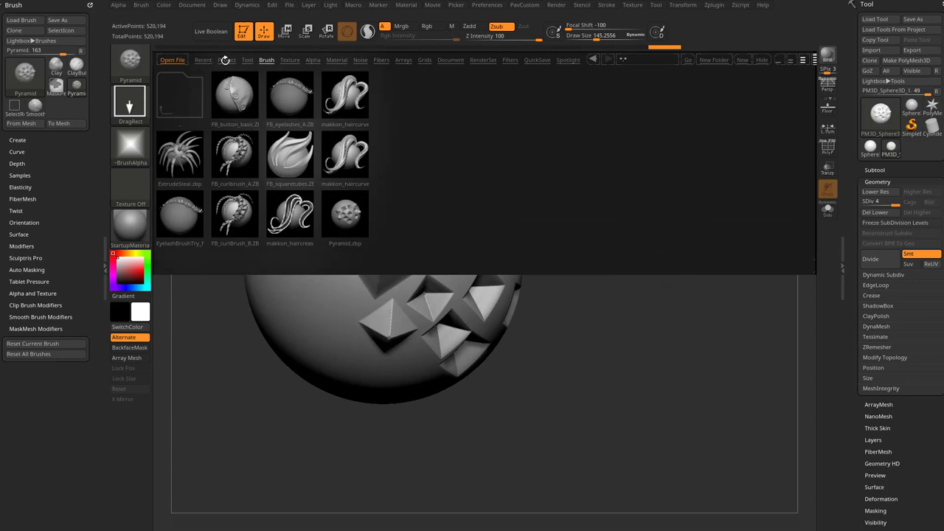
Load DemoTreeFrog.ZPR from Lightbox's Project tab without saving the current project.
{"action": "left_click", "coordinate": [227, 59]}
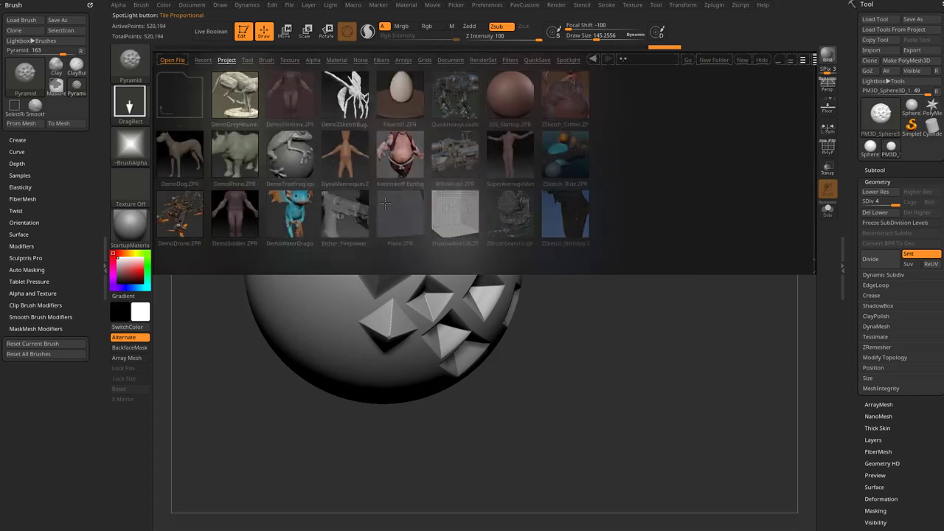
{"action": "left_click", "coordinate": [287, 155]}
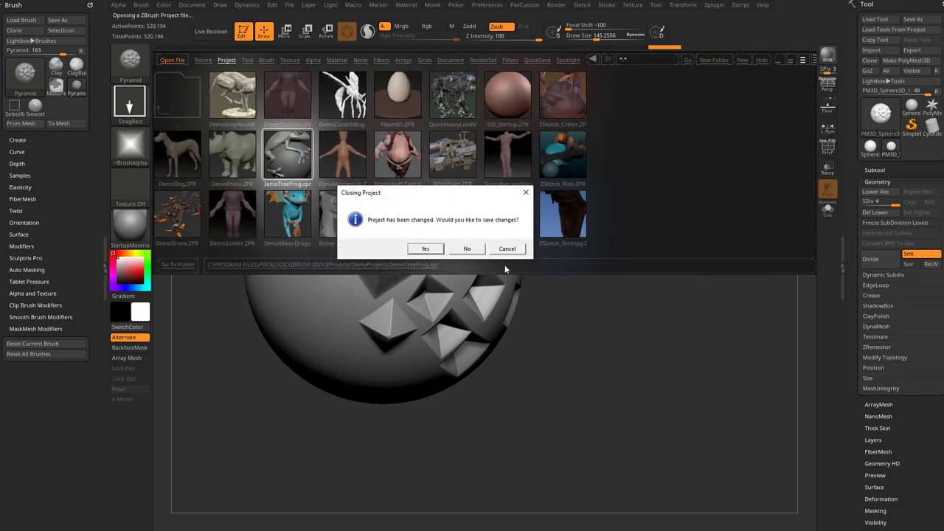
{"action": "left_click", "coordinate": [467, 248]}
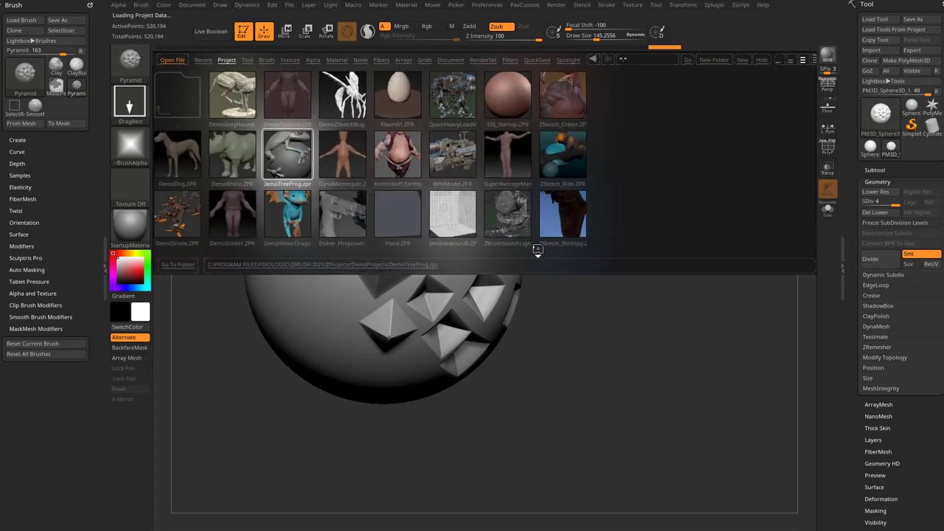
{"action": "double_click", "coordinate": [287, 155]}
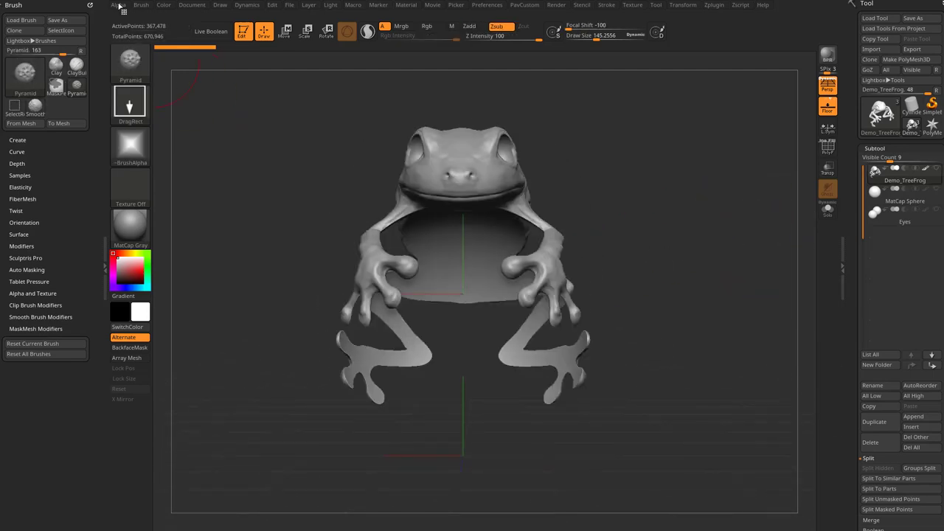
Open the Alpha menu and pin it into the left tray.
{"action": "left_click", "coordinate": [118, 5]}
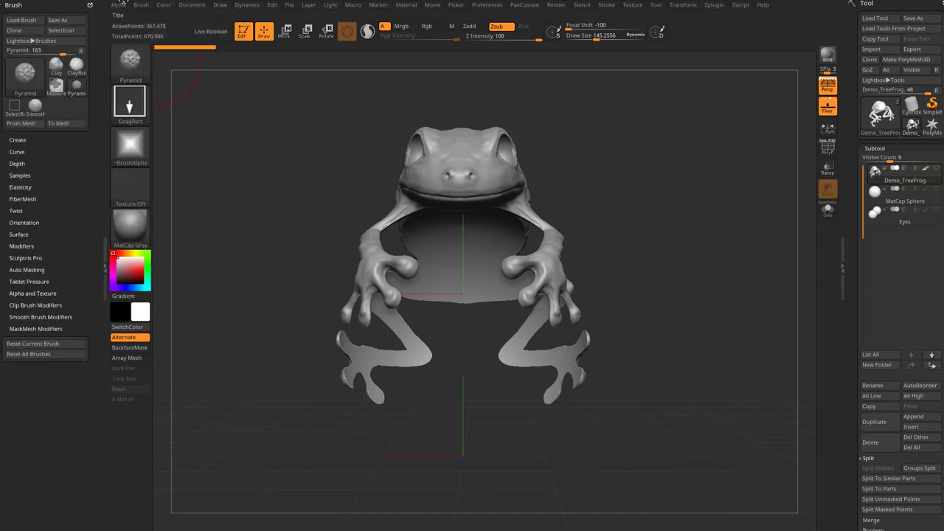
{"action": "left_click", "coordinate": [117, 5]}
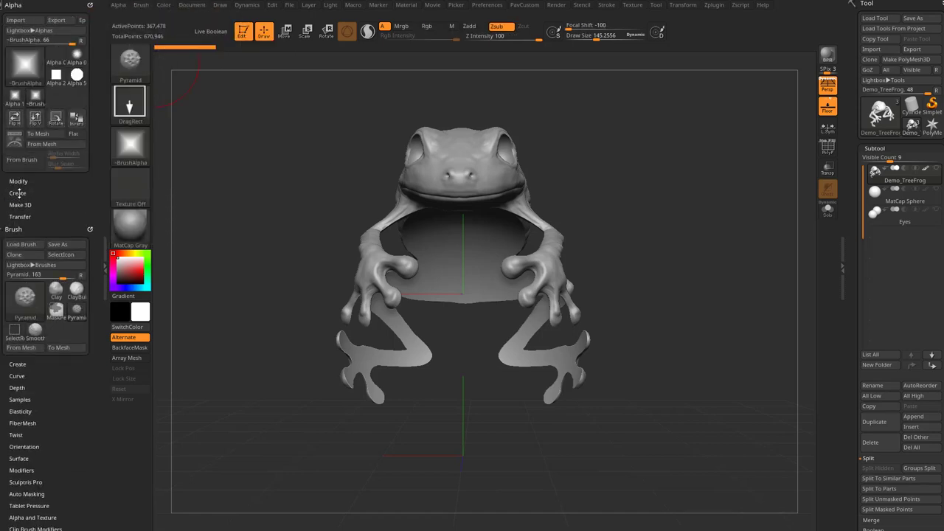
{"action": "mouse_move", "coordinate": [42, 144]}
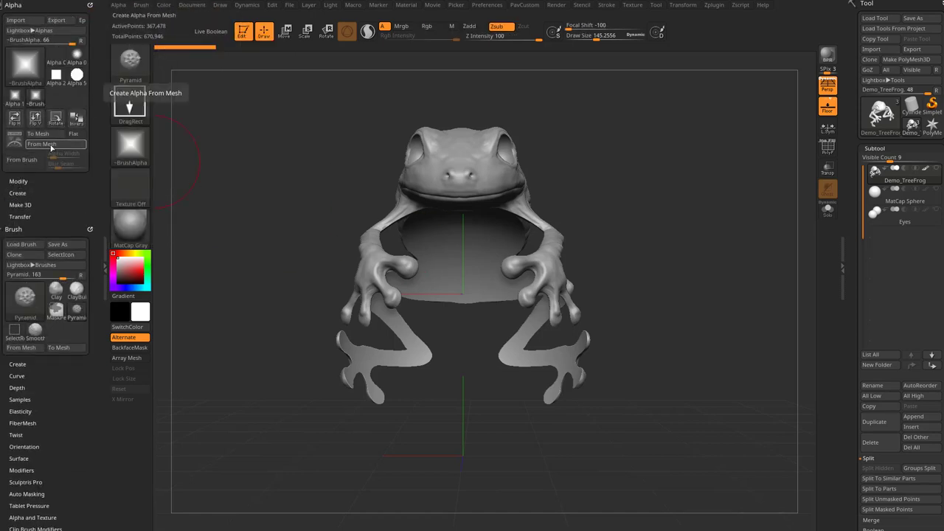
Capture the framed frog as an alpha with From Mesh, then convert the ring alpha to a mesh.
{"action": "left_click", "coordinate": [42, 144]}
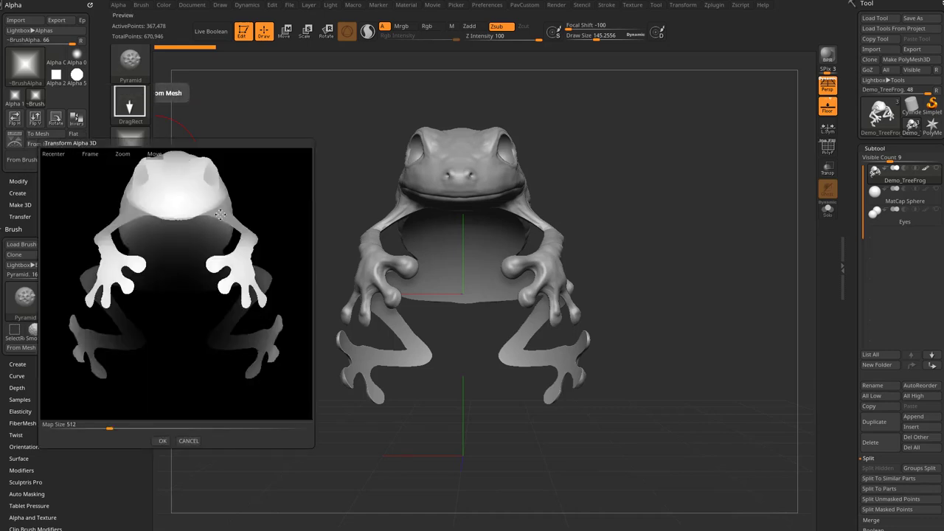
{"action": "mouse_move", "coordinate": [153, 161]}
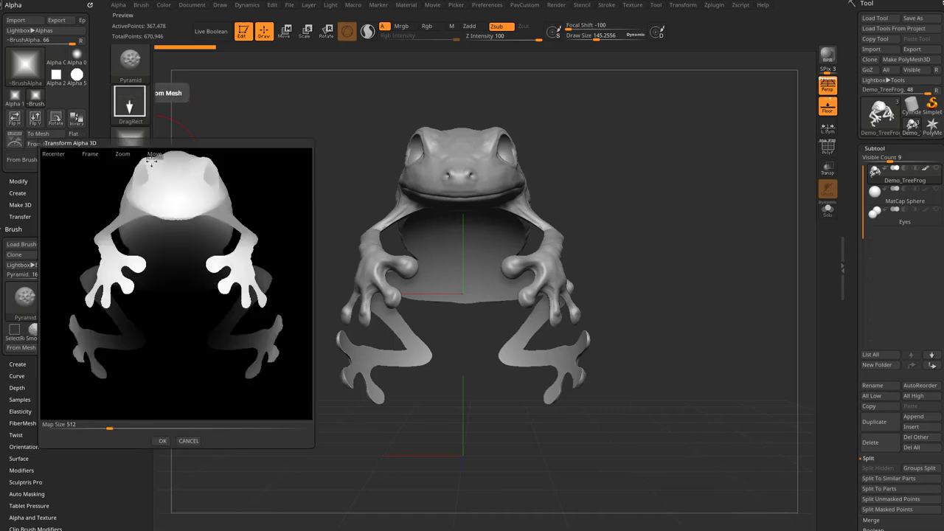
{"action": "mouse_move", "coordinate": [203, 291]}
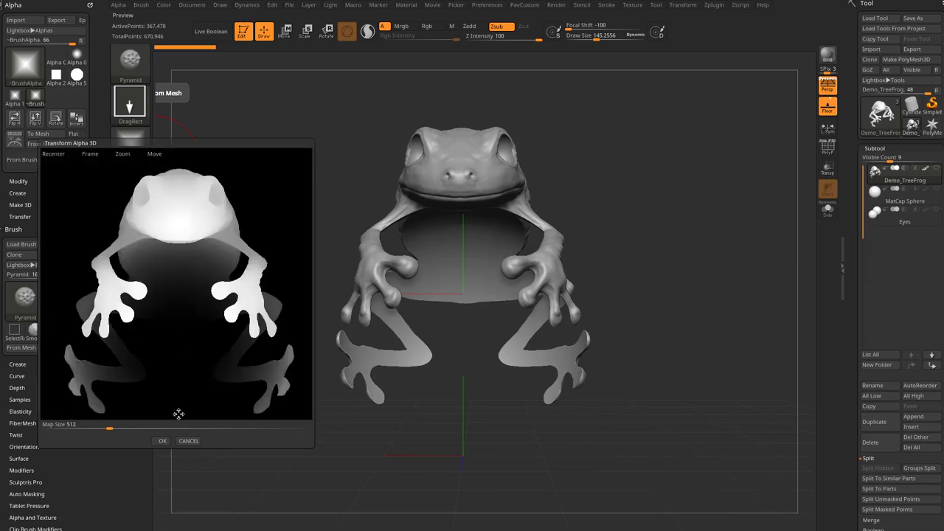
{"action": "left_click", "coordinate": [161, 440]}
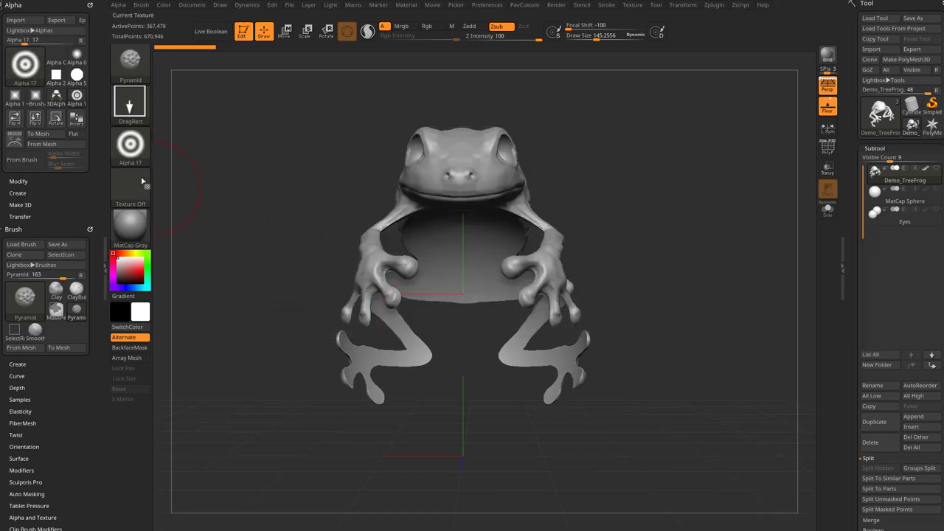
{"action": "left_click", "coordinate": [130, 144]}
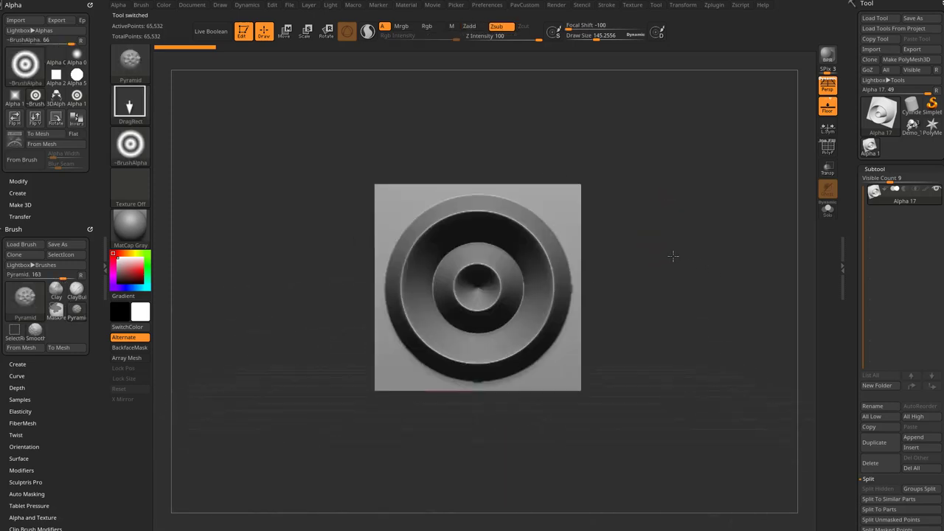
Make the alpha mesh flat and expand the alpha Modify settings.
{"action": "left_click", "coordinate": [130, 145]}
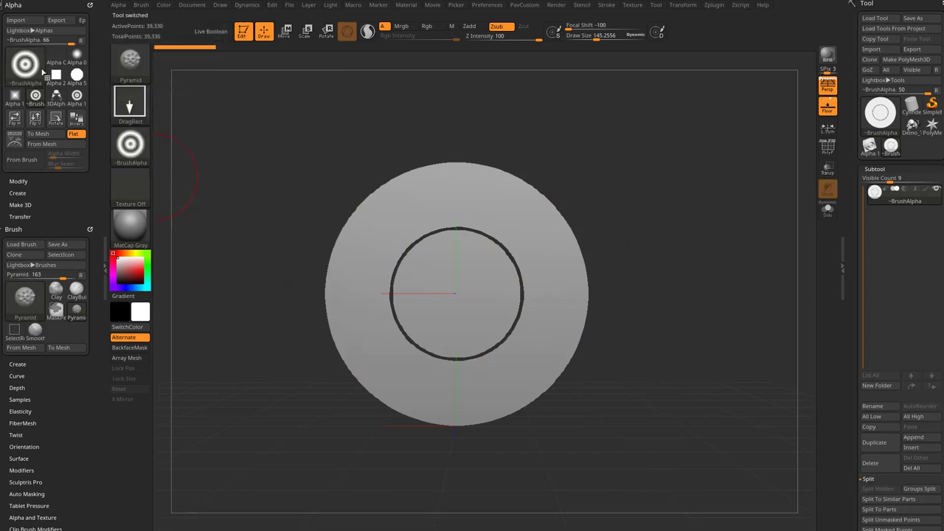
{"action": "left_click", "coordinate": [18, 181]}
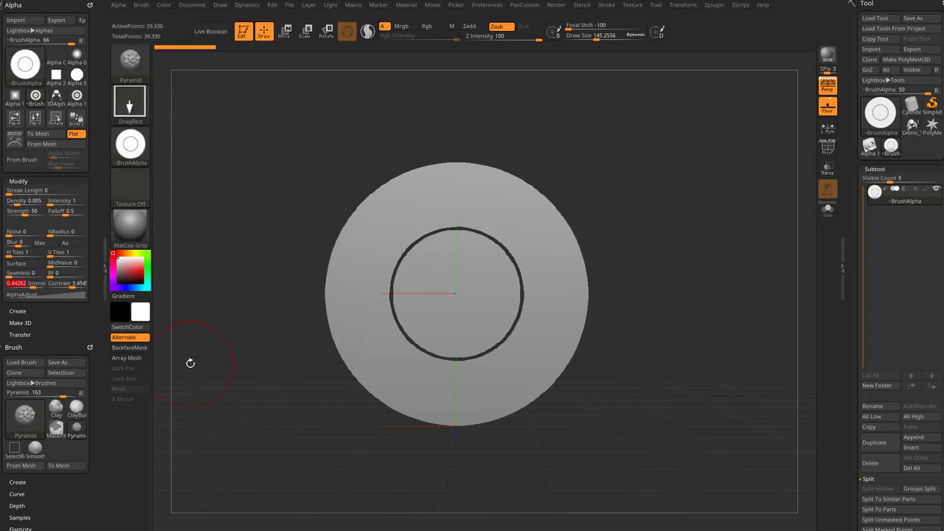
{"action": "mouse_move", "coordinate": [500, 222]}
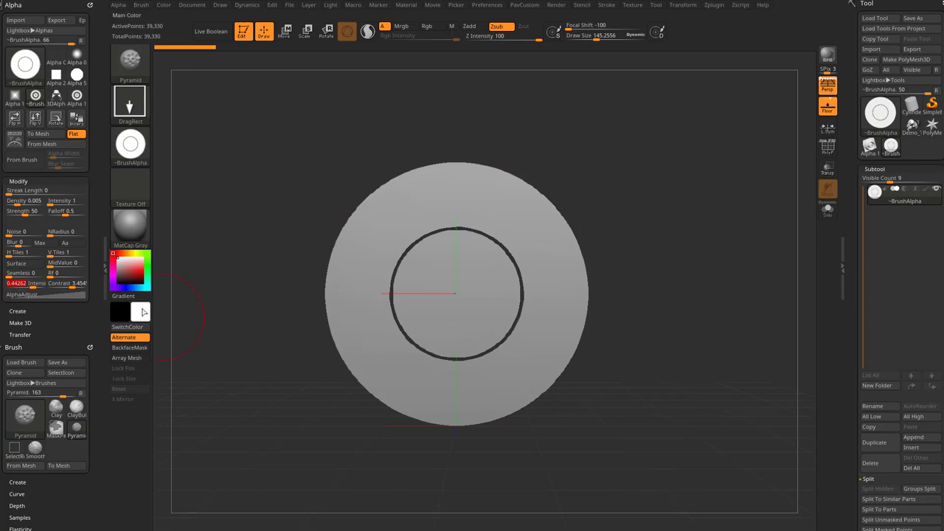
{"action": "mouse_move", "coordinate": [130, 145]}
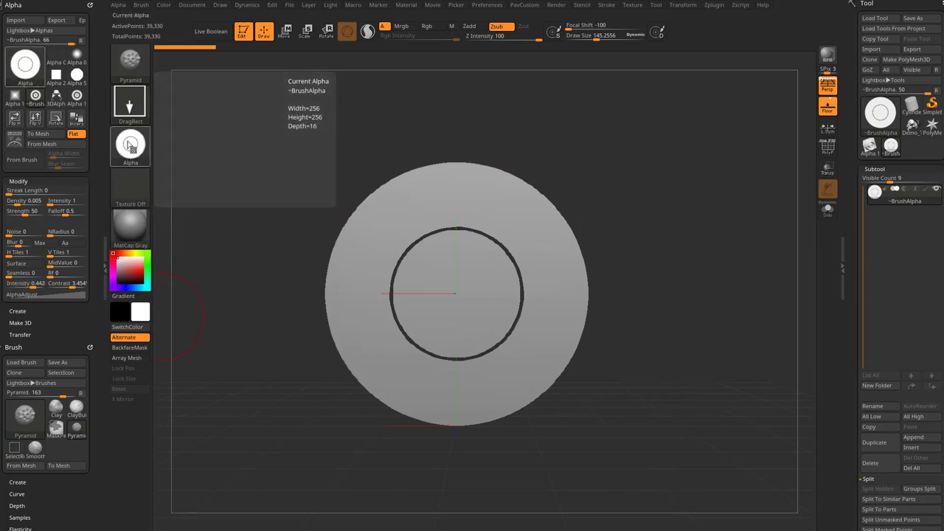
Pick the 3DAlpha01 frog silhouette alpha and turn it into a flat mesh.
{"action": "left_click", "coordinate": [129, 145]}
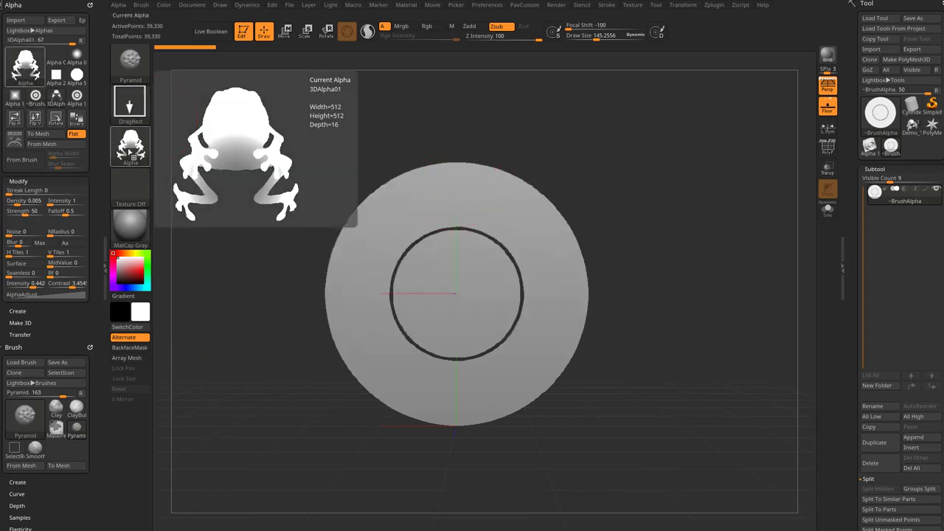
{"action": "left_click", "coordinate": [131, 147]}
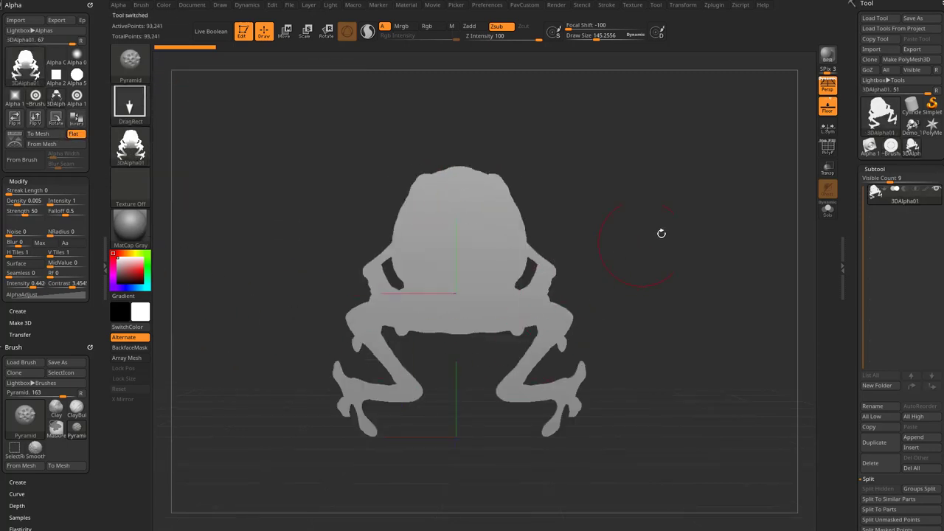
{"action": "mouse_move", "coordinate": [624, 227]}
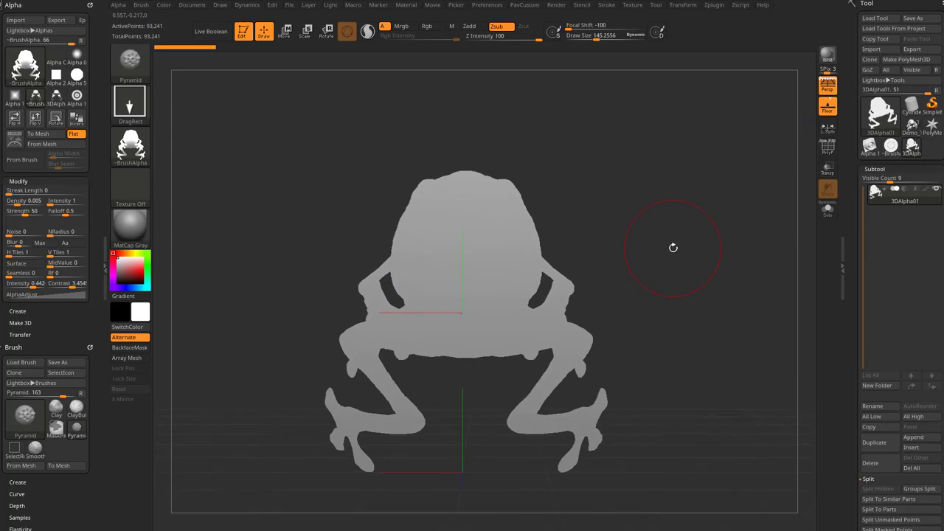
{"action": "mouse_move", "coordinate": [783, 152]}
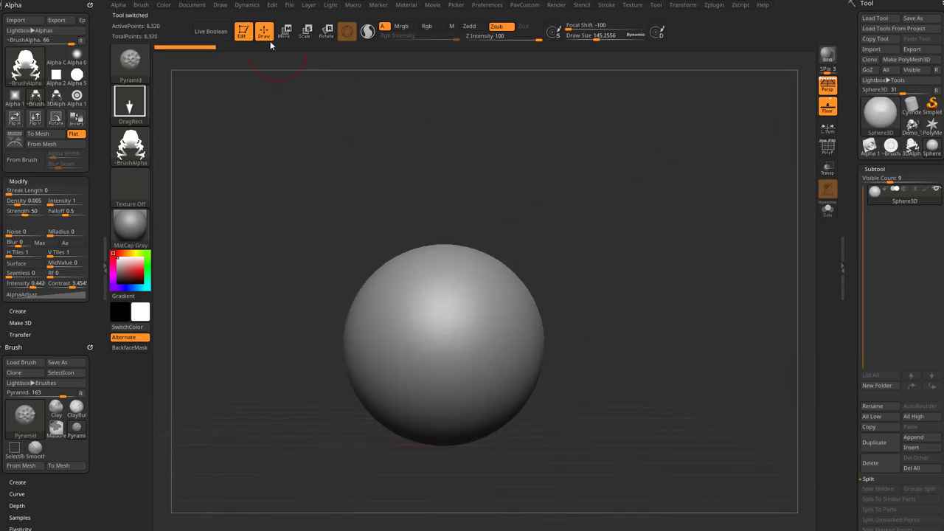
Convert the sphere to PolyMesh3D and subdivide it to SDiv 4, about 520,194 points.
{"action": "left_click", "coordinate": [904, 59]}
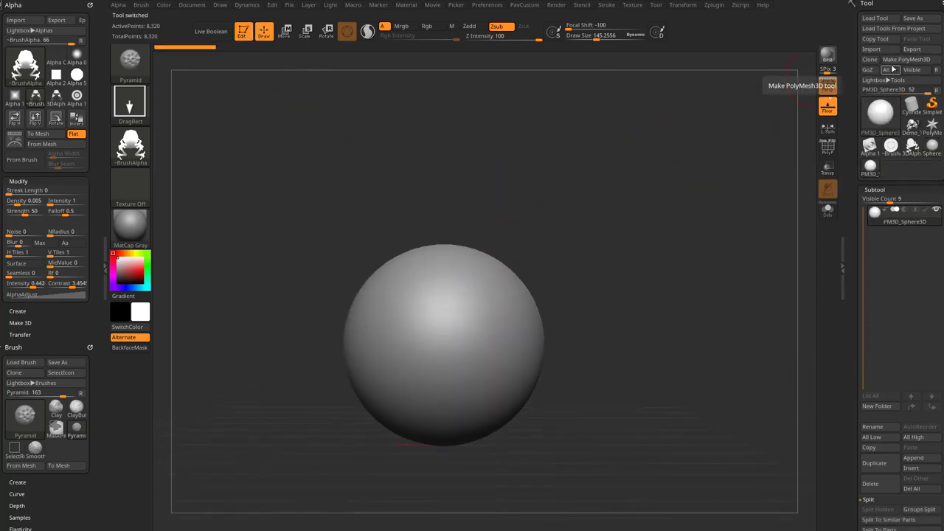
{"action": "left_click", "coordinate": [802, 85]}
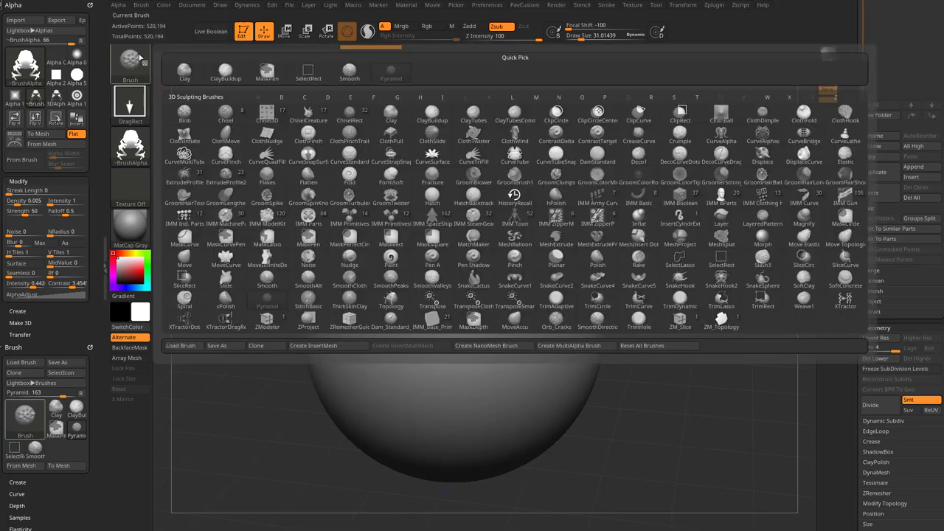
{"action": "left_click", "coordinate": [553, 143]}
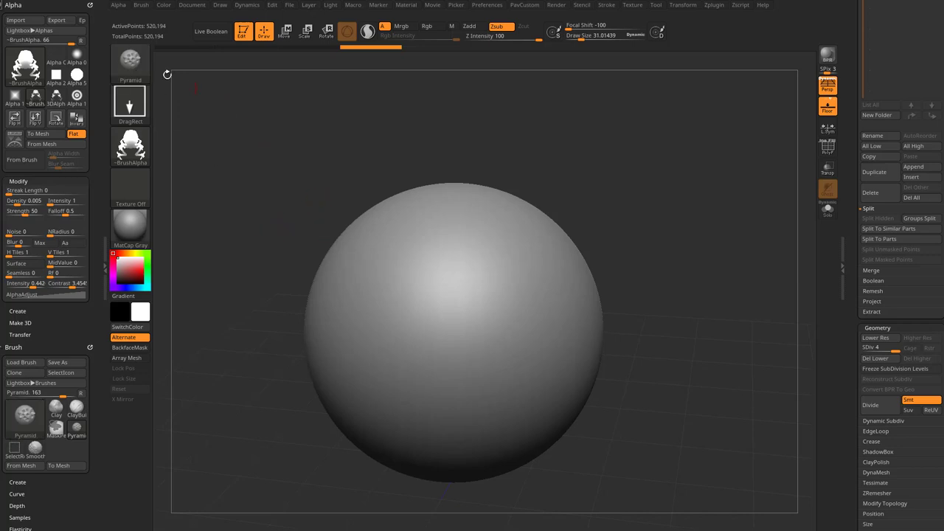
Switch to the Standard brush and close the LightBox file browser.
{"action": "left_click", "coordinate": [140, 5]}
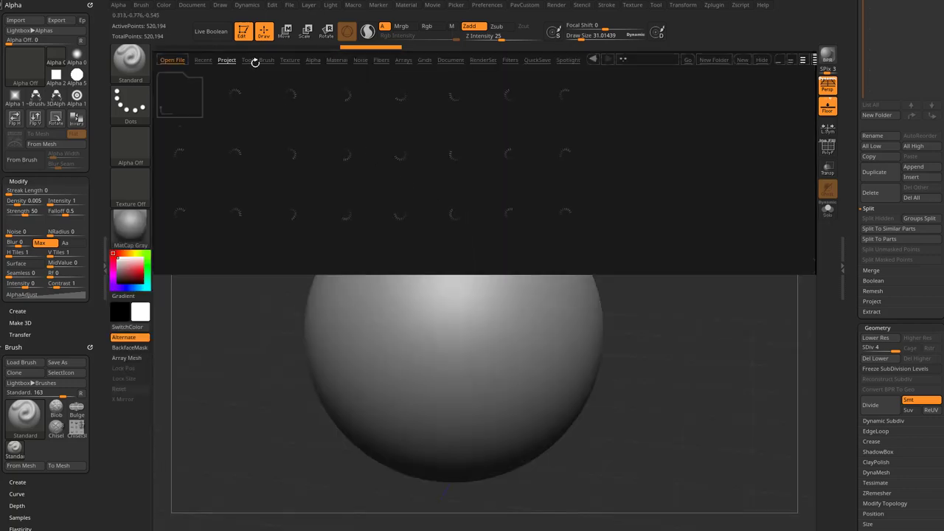
{"action": "left_click", "coordinate": [267, 60]}
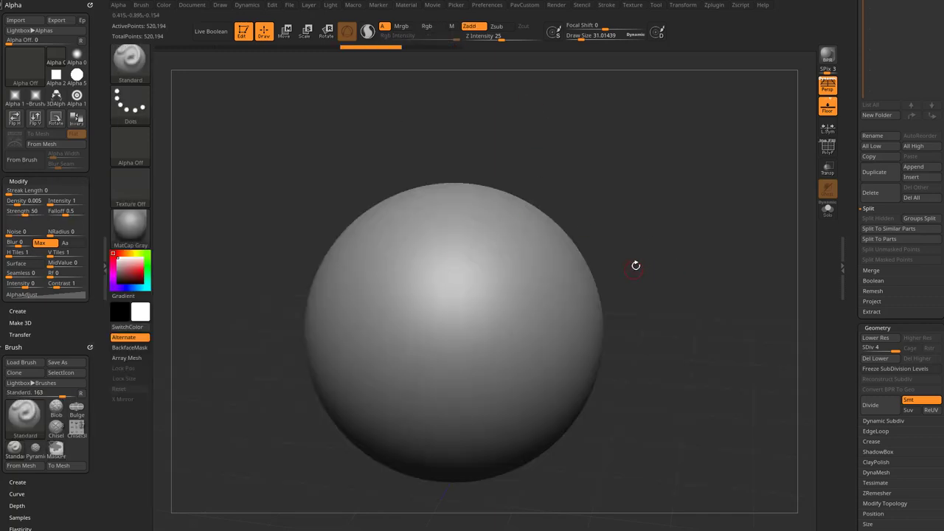
Enable LazyMouse in the Stroke settings with LazyRadius raised to 54.
{"action": "left_click", "coordinate": [606, 5]}
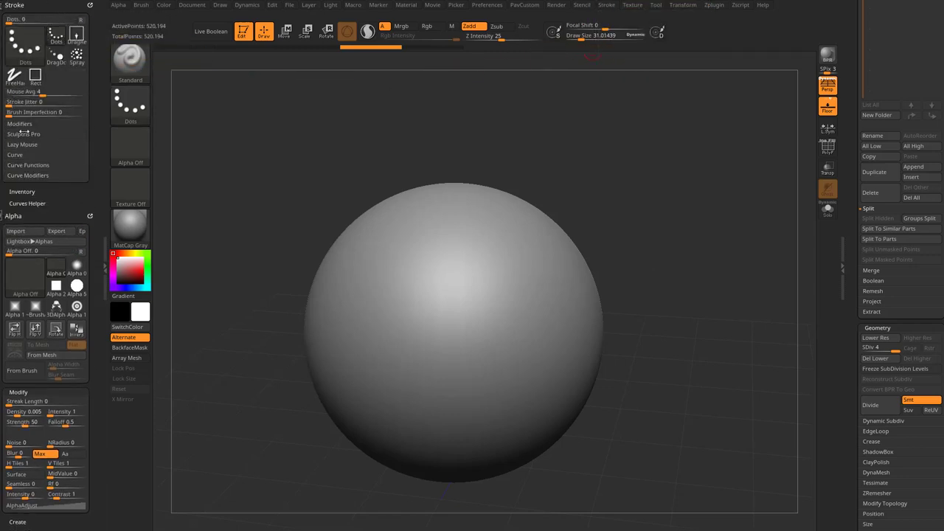
{"action": "left_click", "coordinate": [23, 144]}
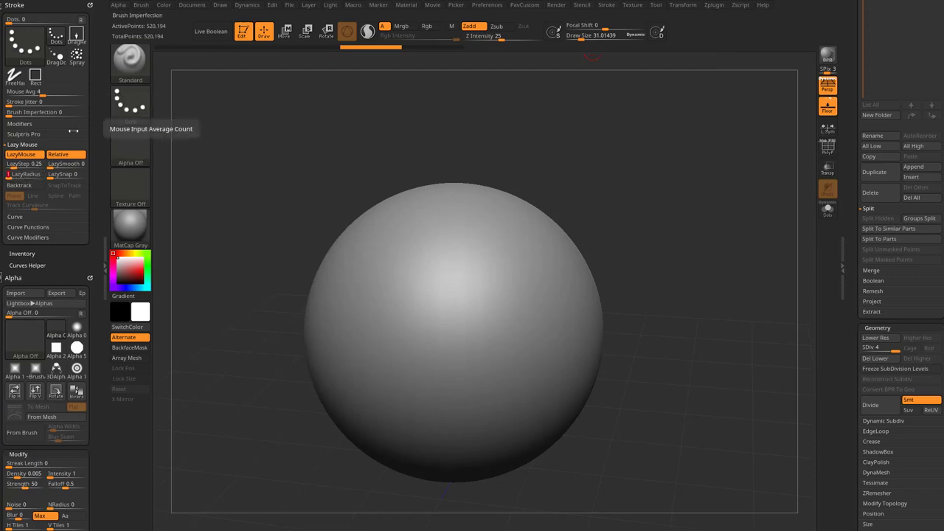
{"action": "left_click_drag", "start_coordinate": [450, 265], "coordinate": [479, 331]}
{"action": "type", "text": "54"}
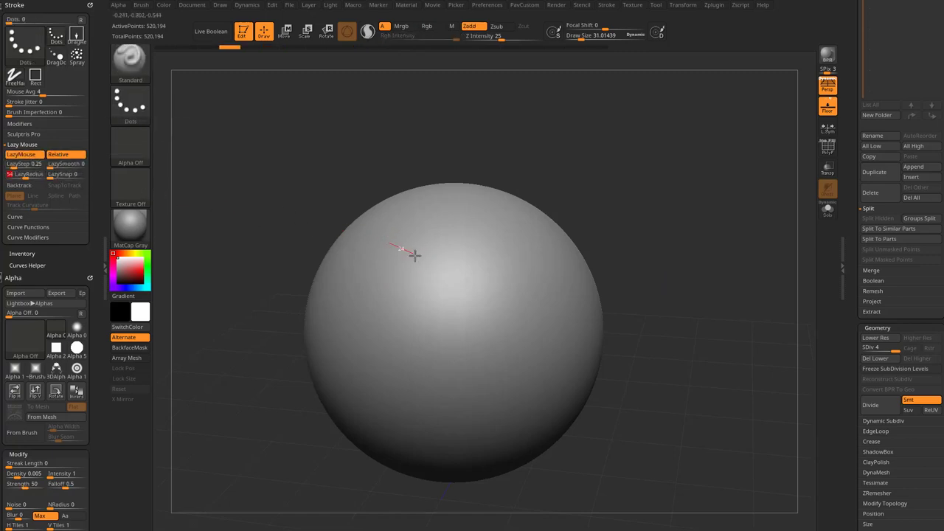
Sculpt several straight raised lines across the sphere, ending with an angular crossing outline.
{"action": "left_click_drag", "start_coordinate": [402, 247], "coordinate": [505, 277]}
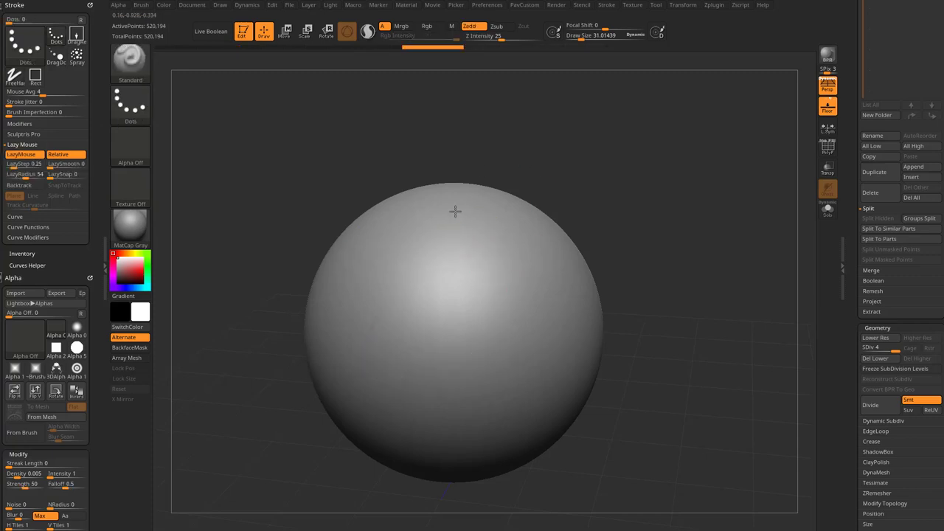
{"action": "left_click_drag", "start_coordinate": [454, 212], "coordinate": [427, 396]}
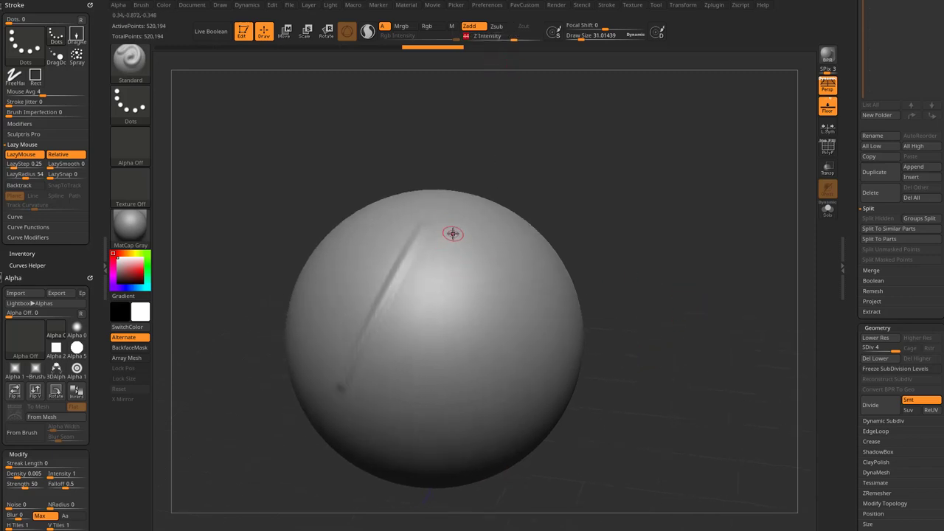
{"action": "left_click_drag", "start_coordinate": [452, 233], "coordinate": [369, 410]}
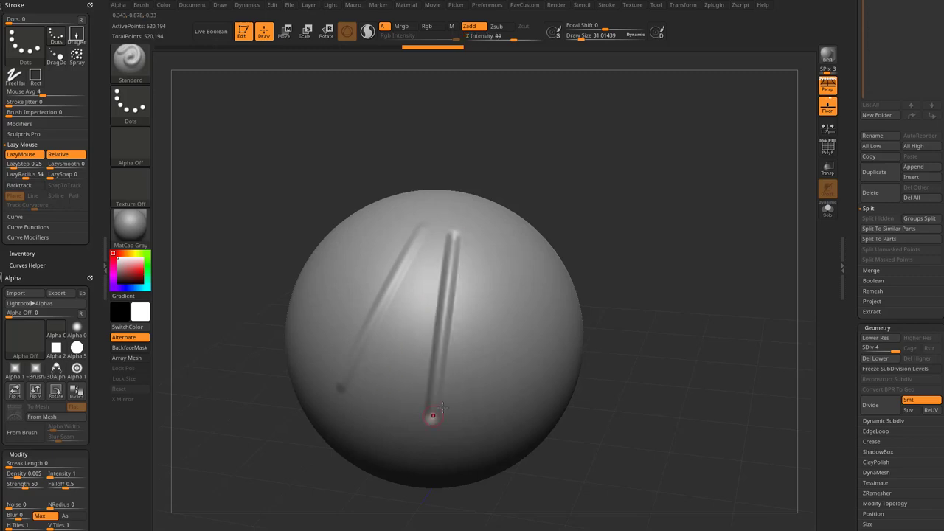
{"action": "left_click_drag", "start_coordinate": [442, 413], "coordinate": [681, 329]}
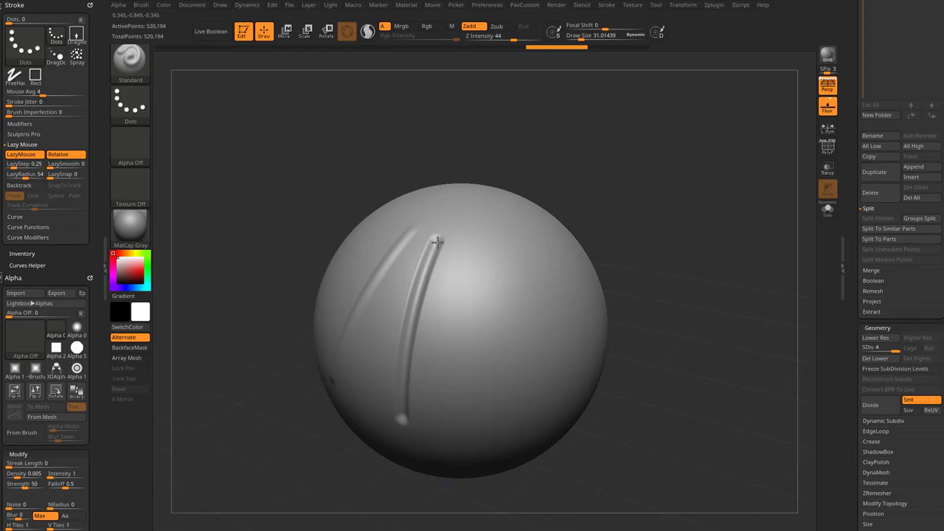
{"action": "mouse_move", "coordinate": [433, 244]}
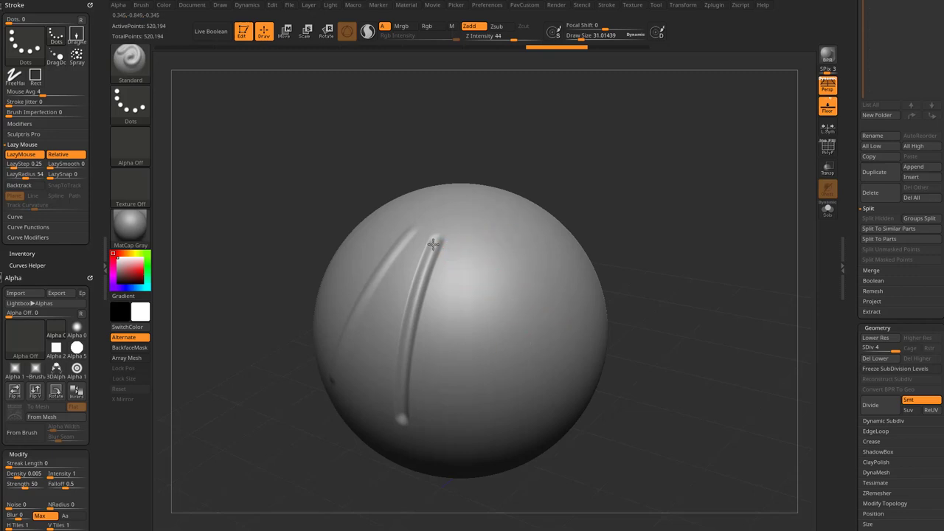
{"action": "left_click_drag", "start_coordinate": [435, 243], "coordinate": [561, 358]}
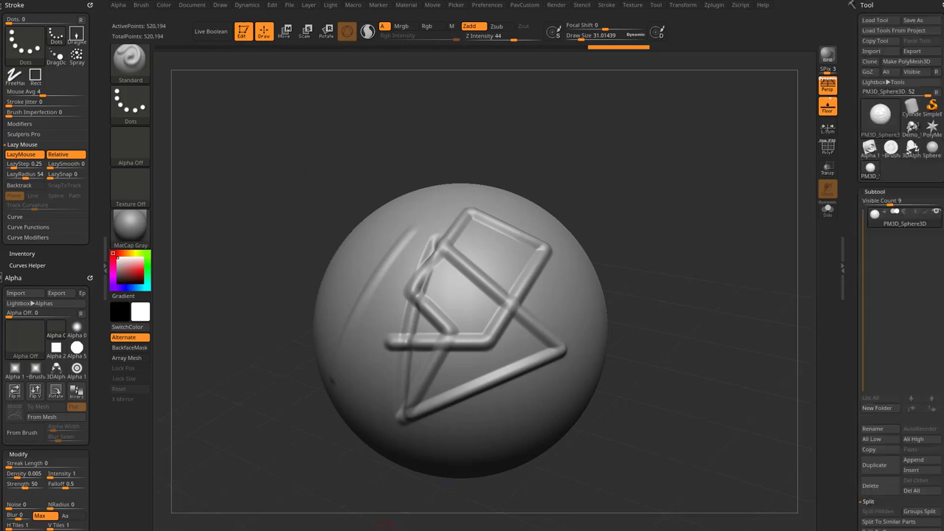
Expand the USD Format options under Zplugin and load the Demo_TreeFrog project.
{"action": "left_click", "coordinate": [713, 6]}
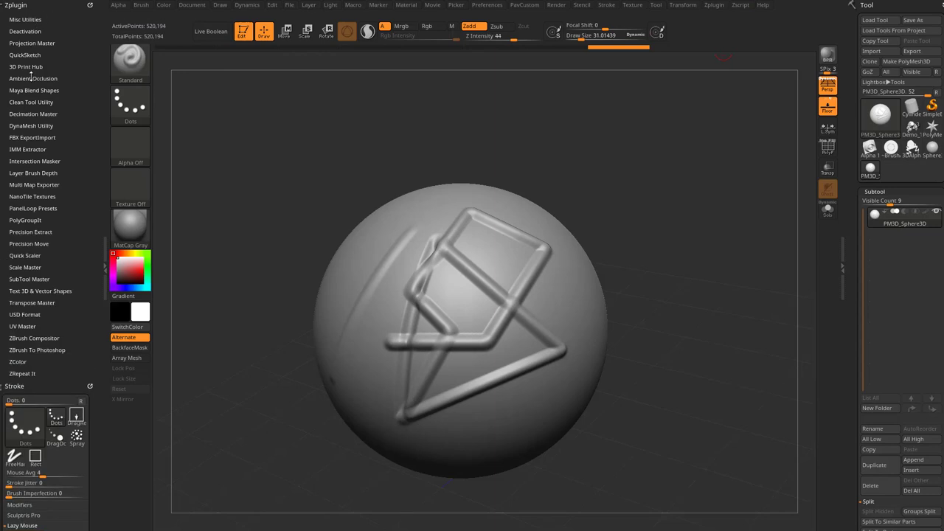
{"action": "left_click", "coordinate": [24, 315]}
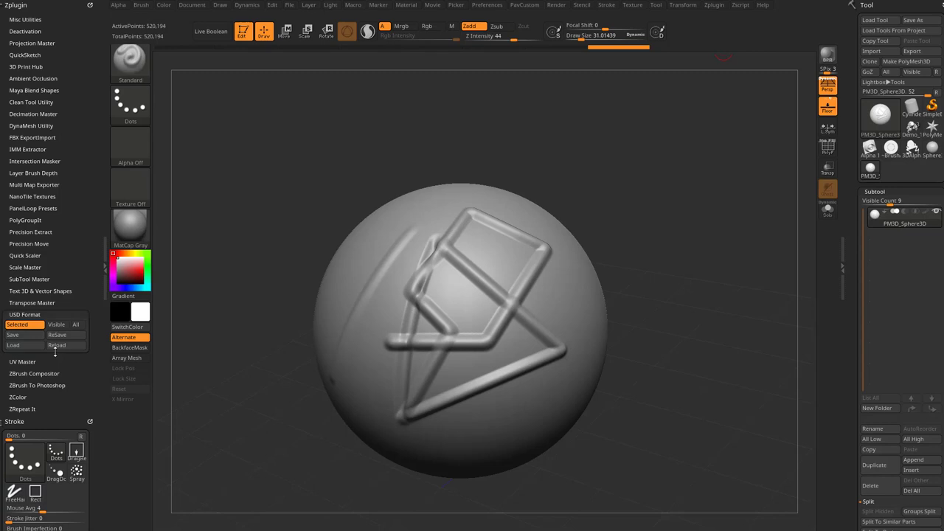
{"action": "mouse_move", "coordinate": [12, 334]}
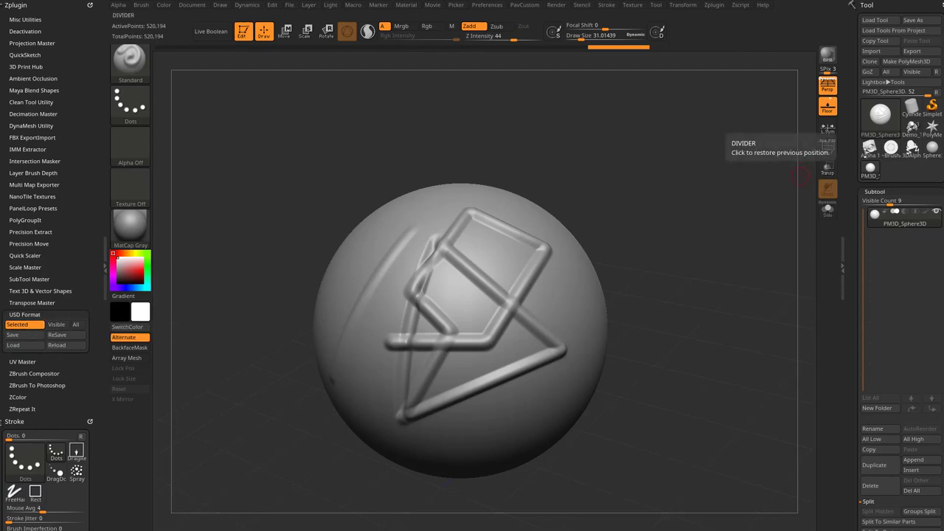
{"action": "left_click", "coordinate": [879, 114]}
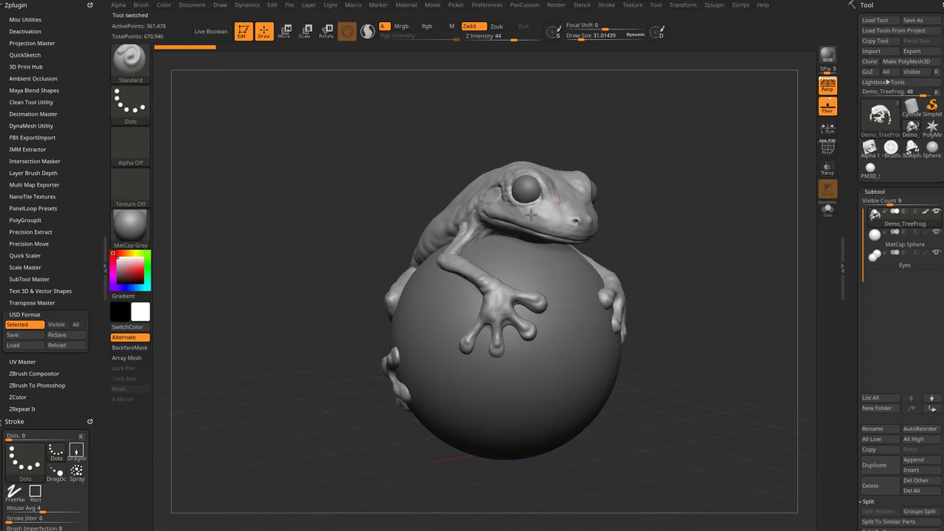
Hide the supporting sphere, then save all subtools through USD Format as Demo_TreeFrog.usd.
{"action": "left_click", "coordinate": [904, 254]}
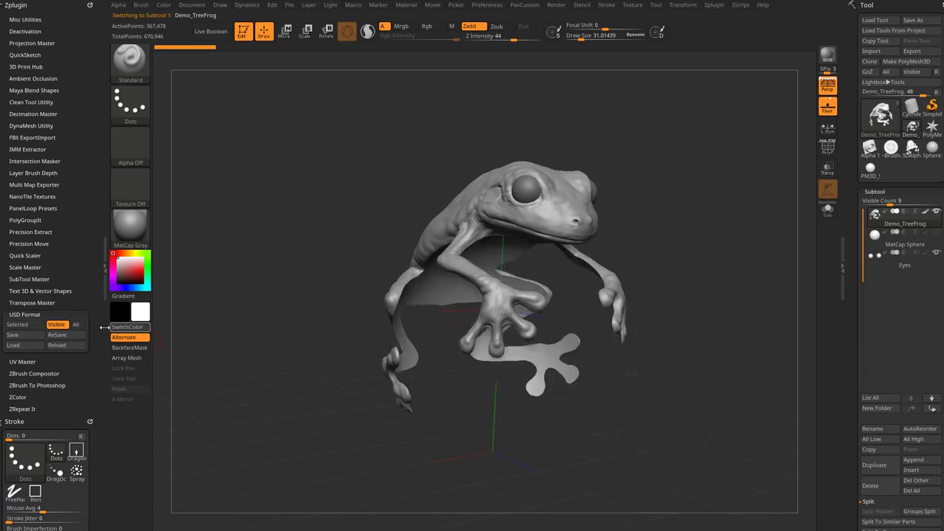
{"action": "left_click", "coordinate": [75, 324]}
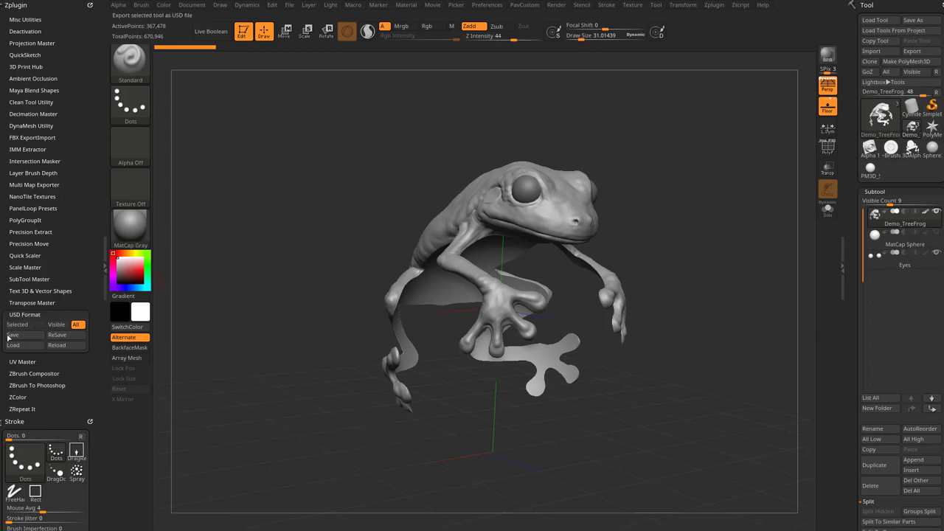
{"action": "left_click", "coordinate": [12, 334]}
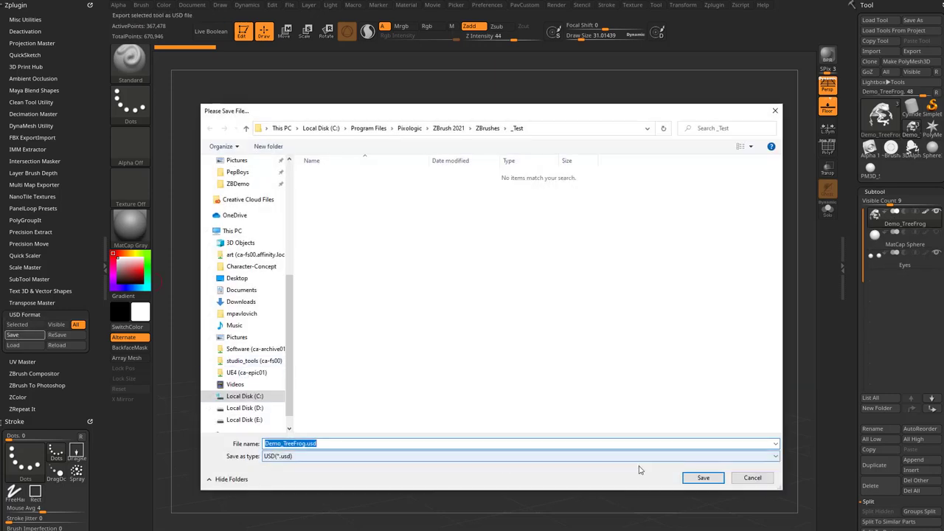
{"action": "left_click", "coordinate": [702, 477]}
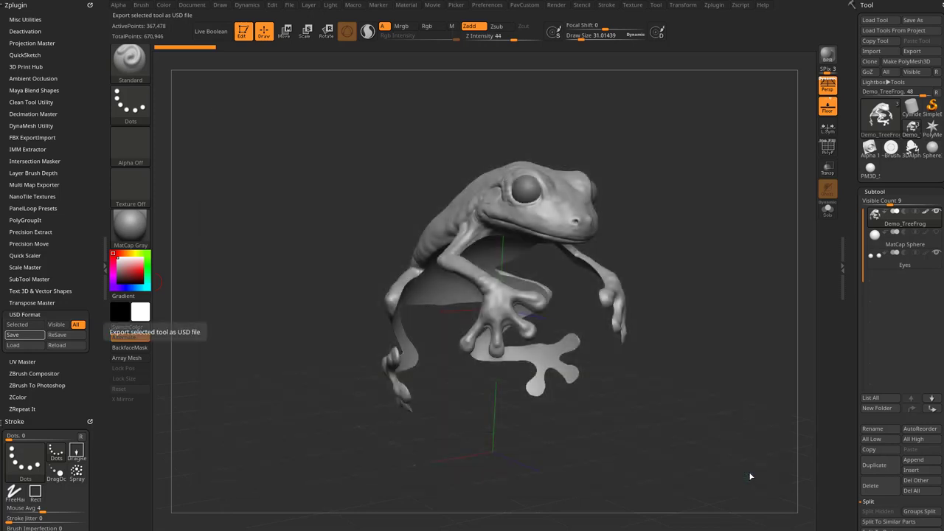
{"action": "mouse_move", "coordinate": [67, 335]}
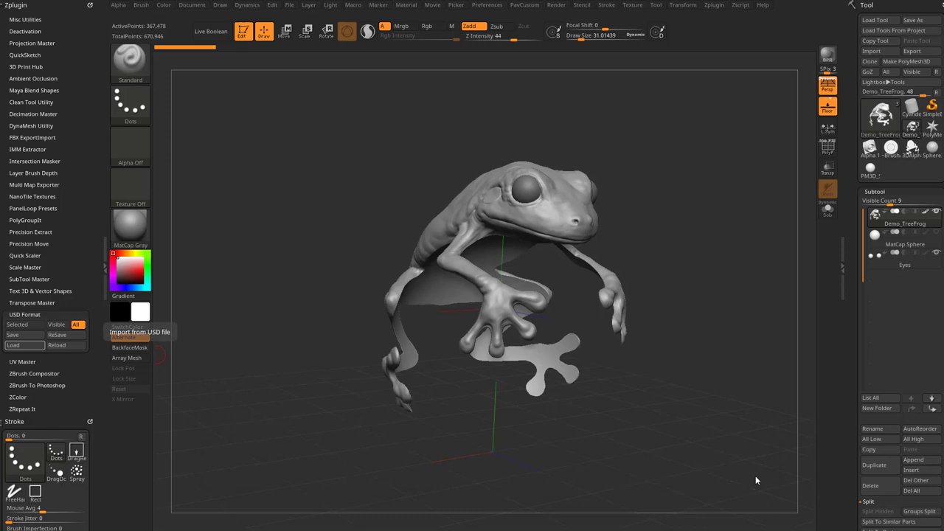
{"action": "mouse_move", "coordinate": [56, 345]}
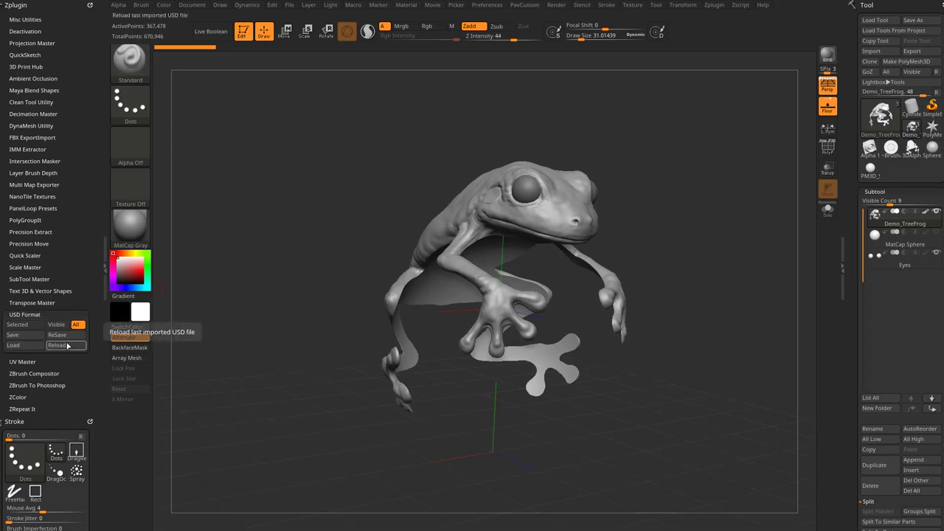